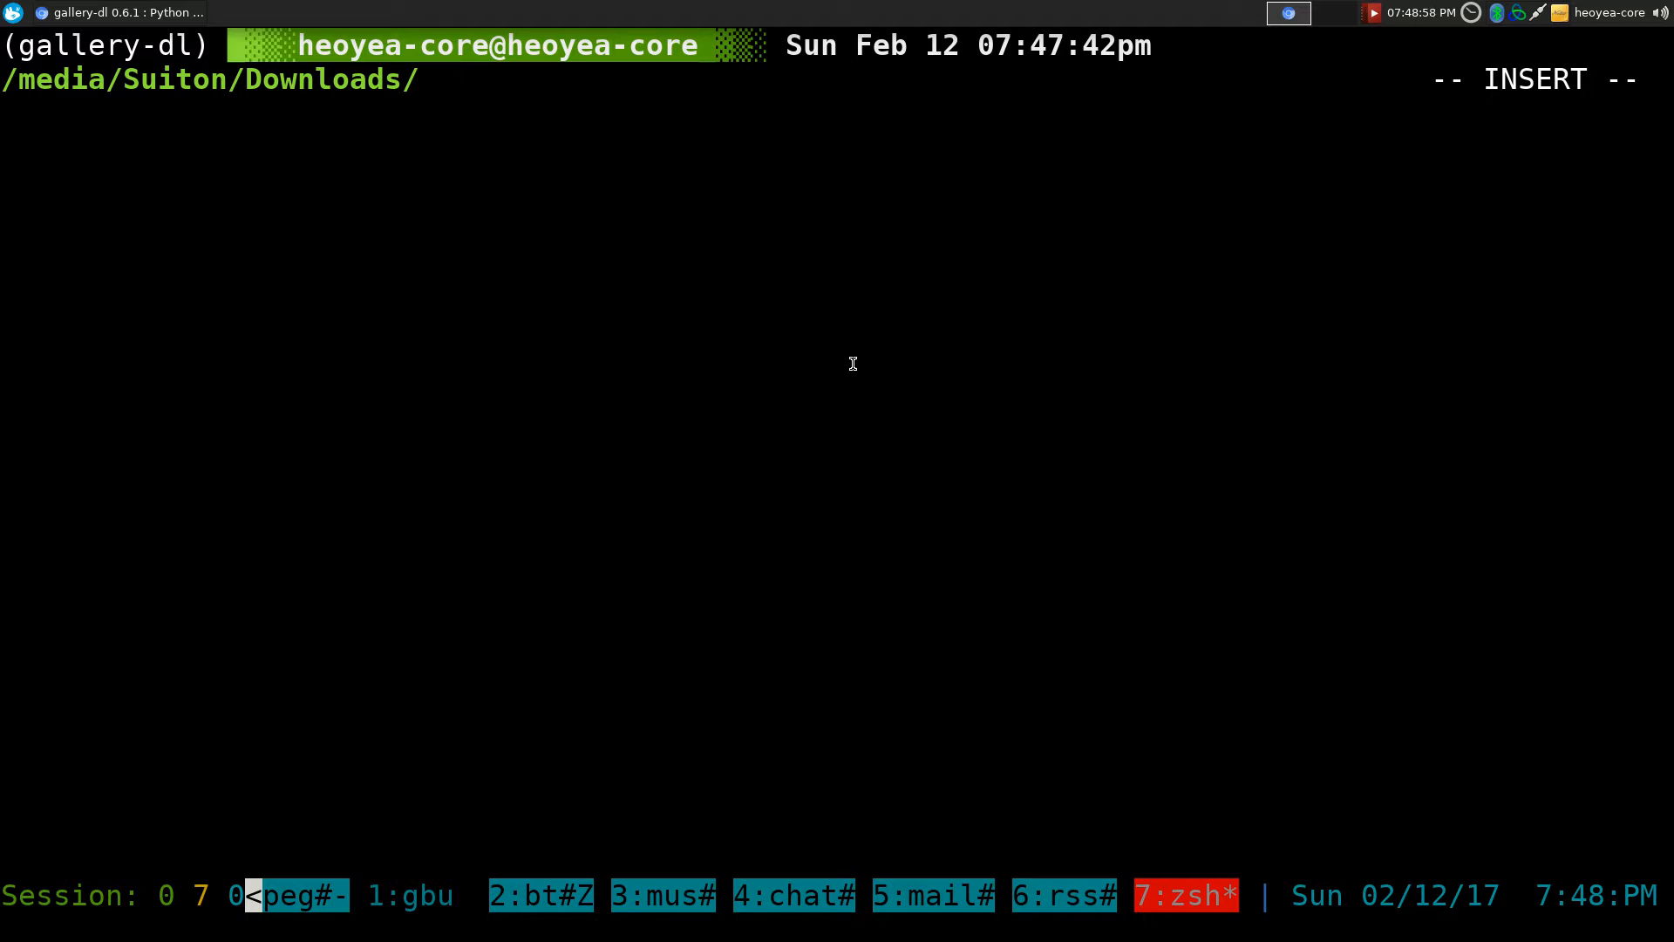
Show gallery-dl's usage, then list its supported modules with gallery-dl --list-modules
{"action": "type", "text": "gallery-dl"}
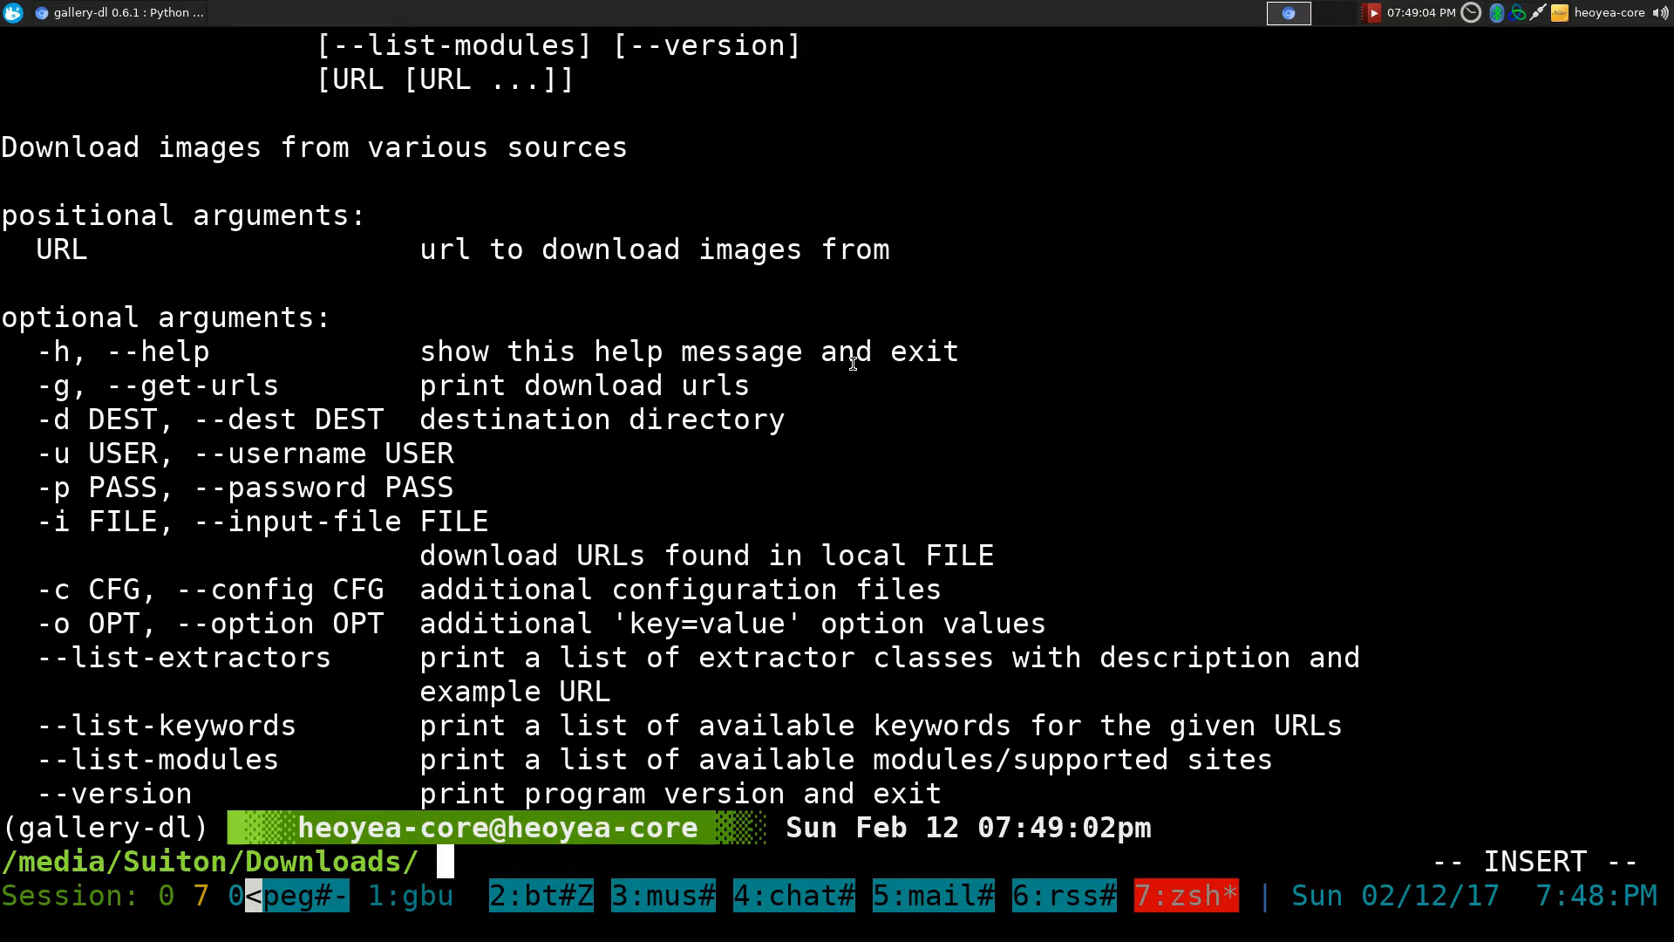
{"action": "double_click", "coordinate": [155, 759]}
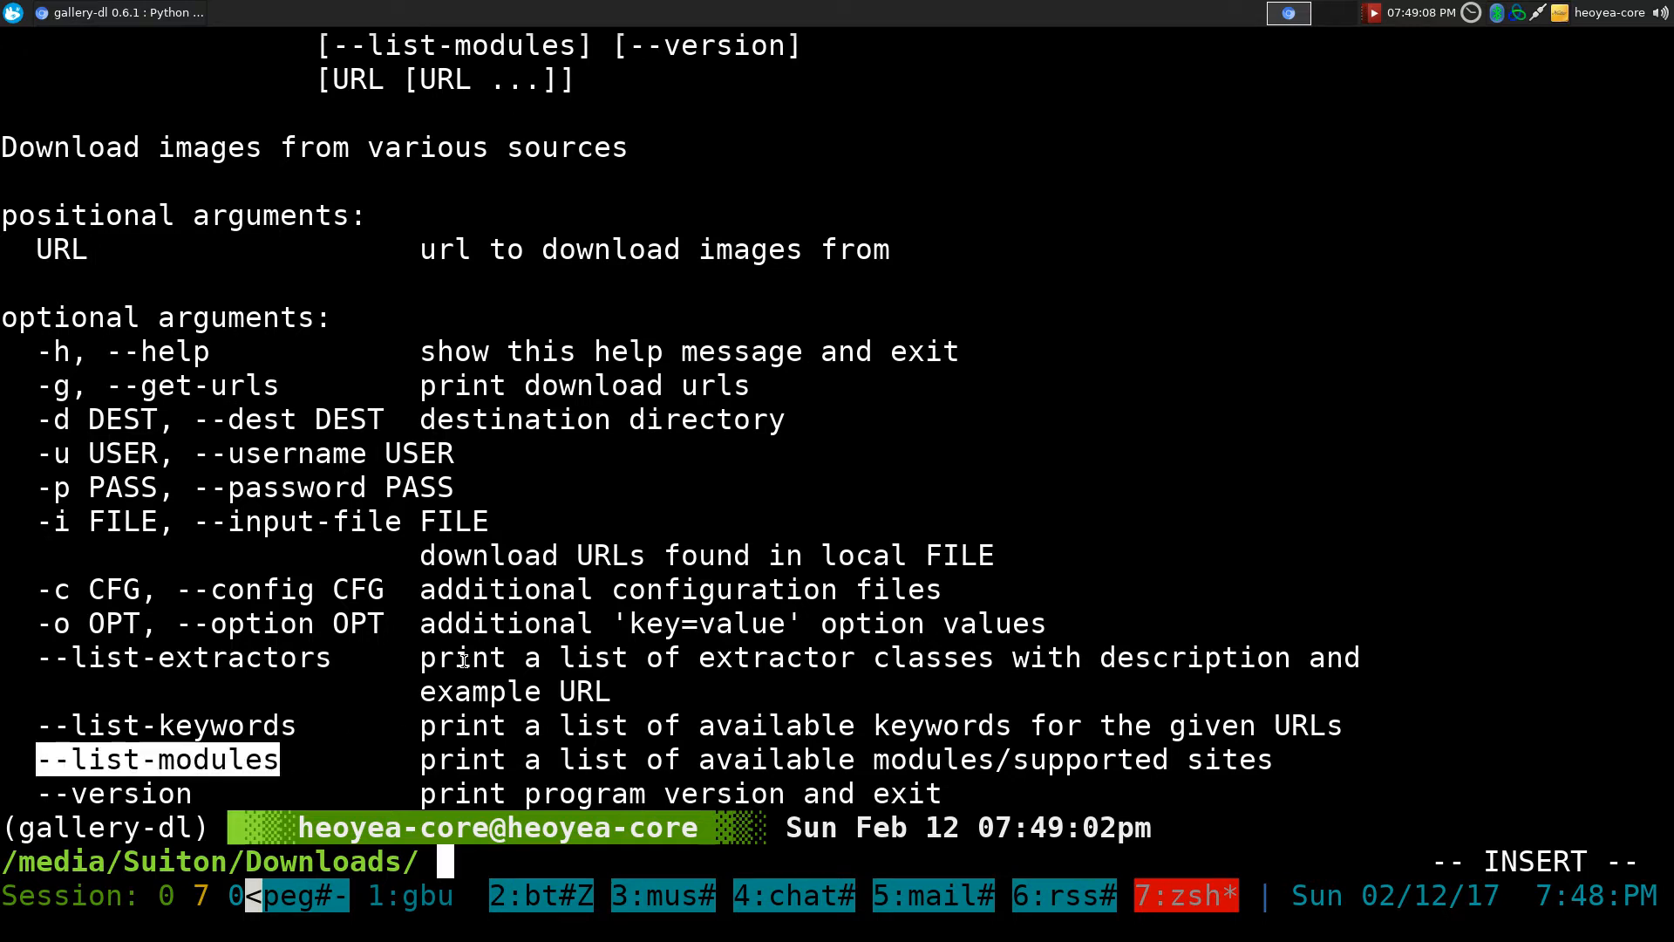
{"action": "type", "text": "gallery-dl --list-modules"}
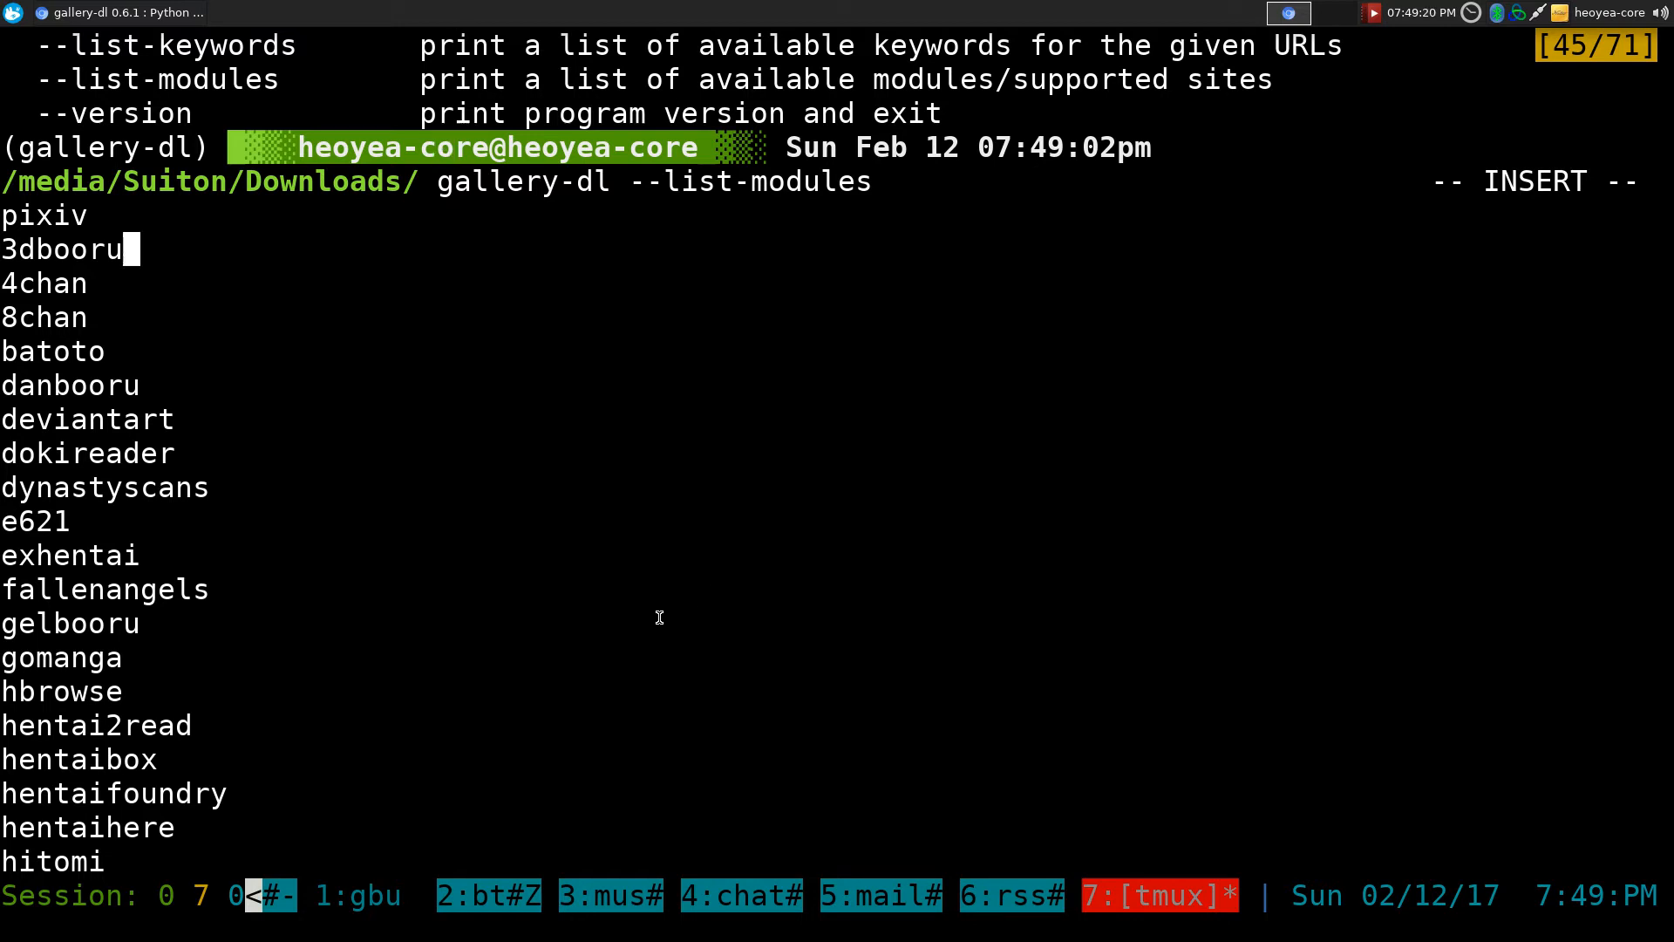
Scroll through the module list output before switching to the PyPI gallery-dl page
{"action": "scroll", "scroll_direction": "down", "scroll_amount": 3}
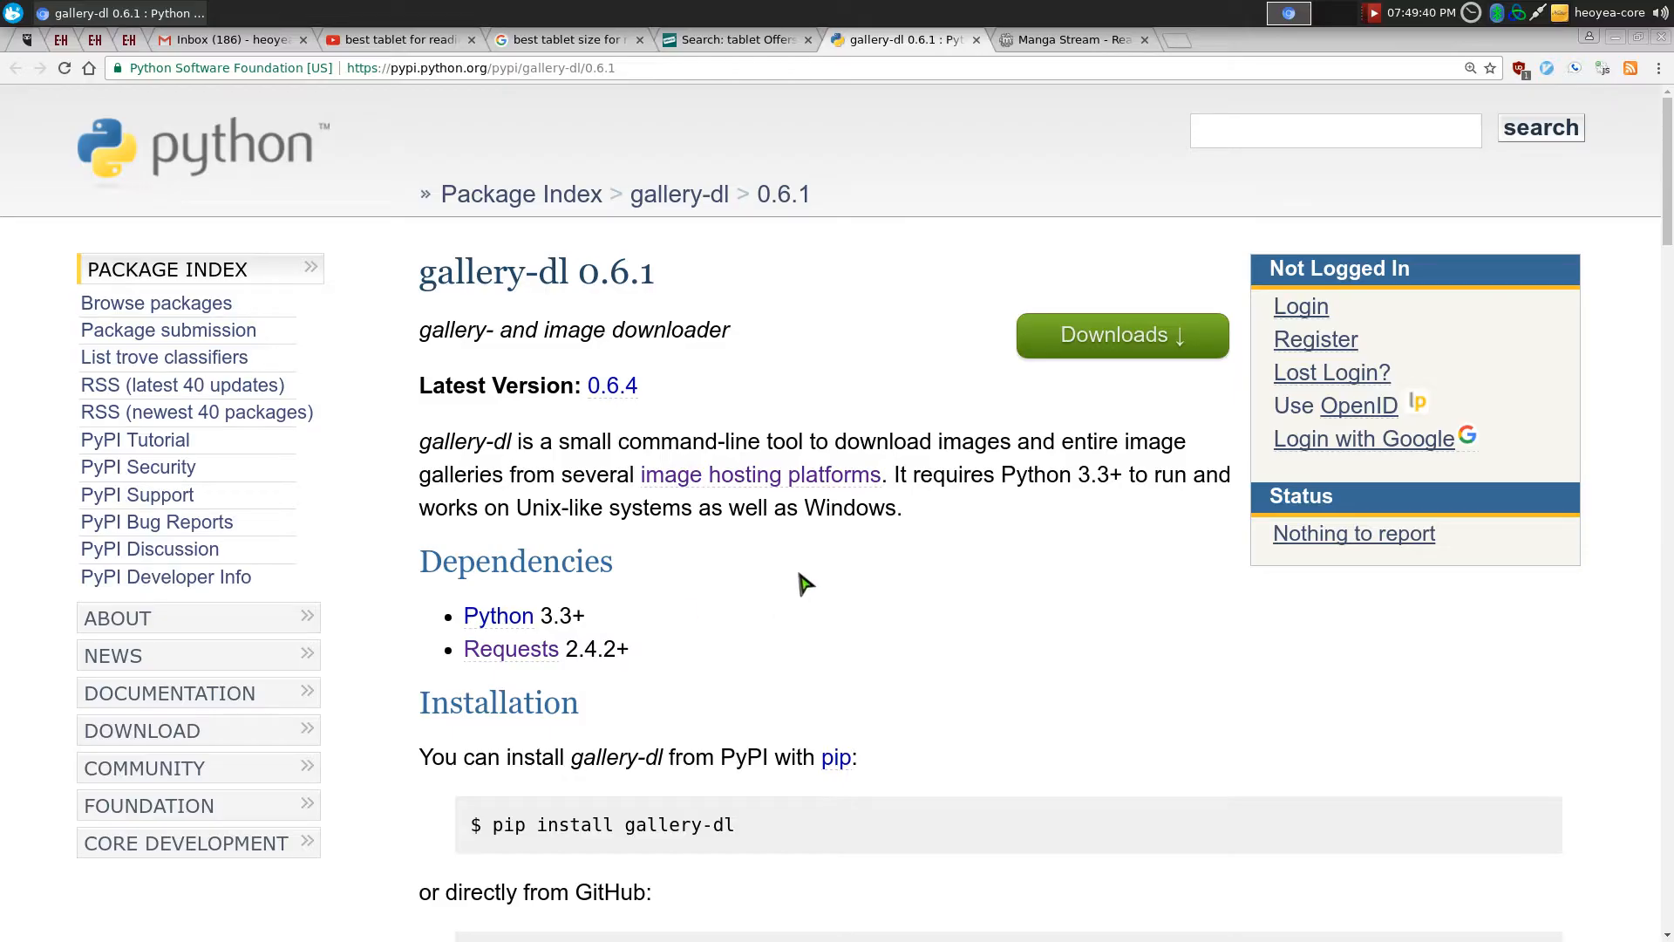
From the Manga Stream home page, open The Promised Neverland chapter 026 in the reader
{"action": "left_click", "coordinate": [1069, 40]}
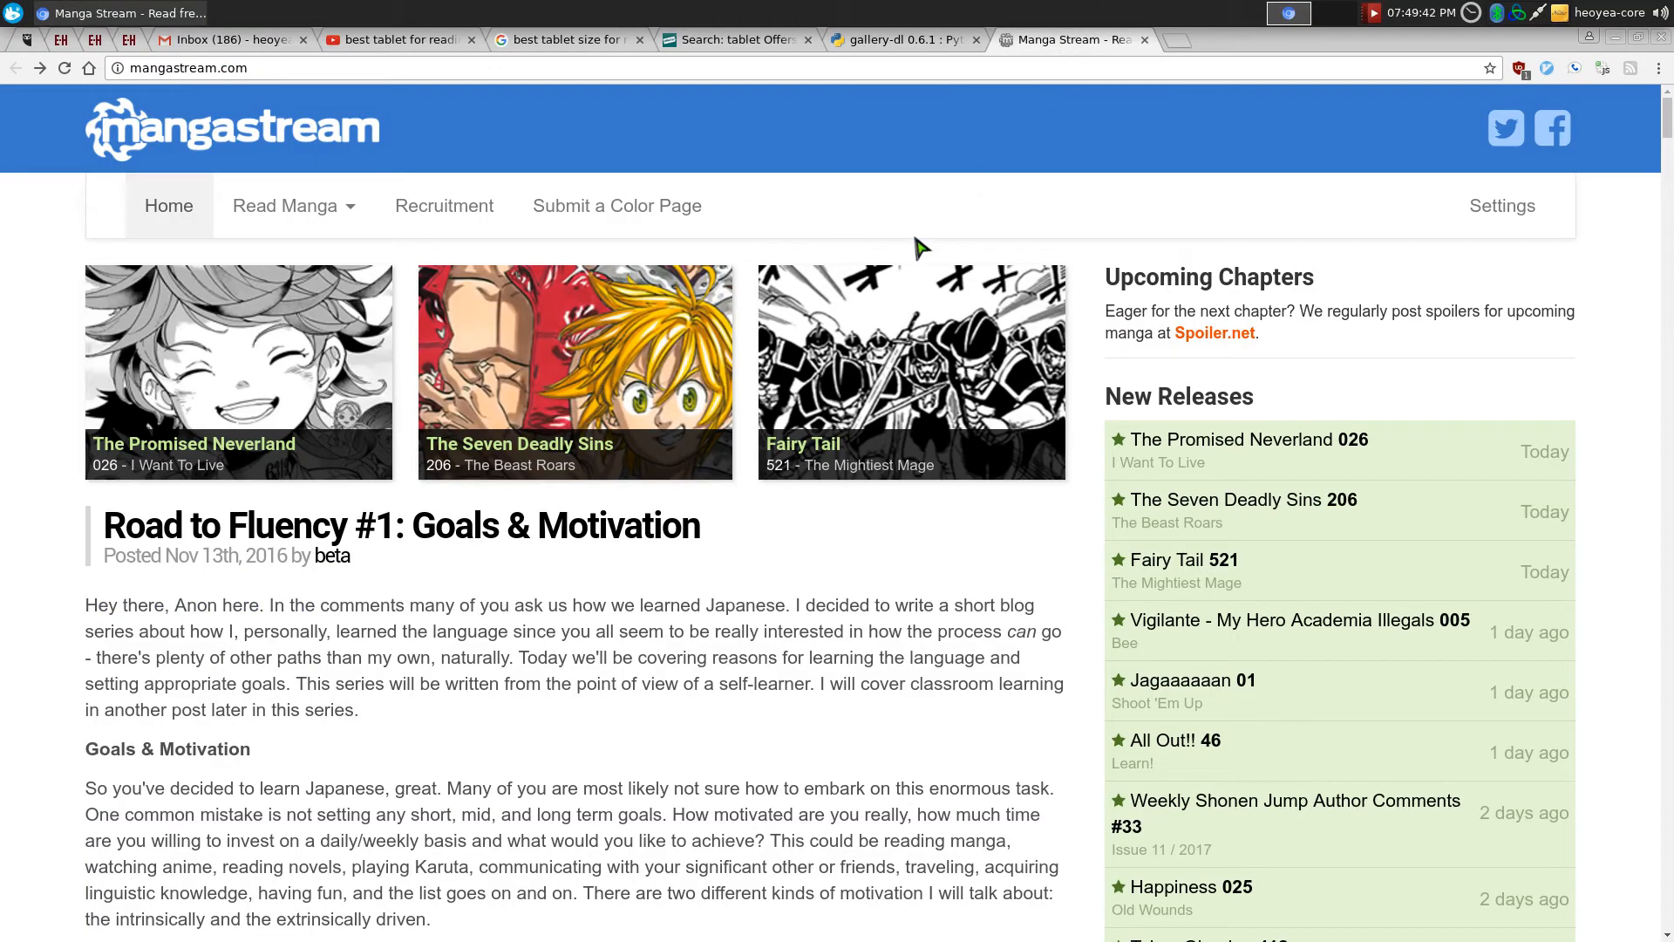
{"action": "mouse_move", "coordinate": [860, 358]}
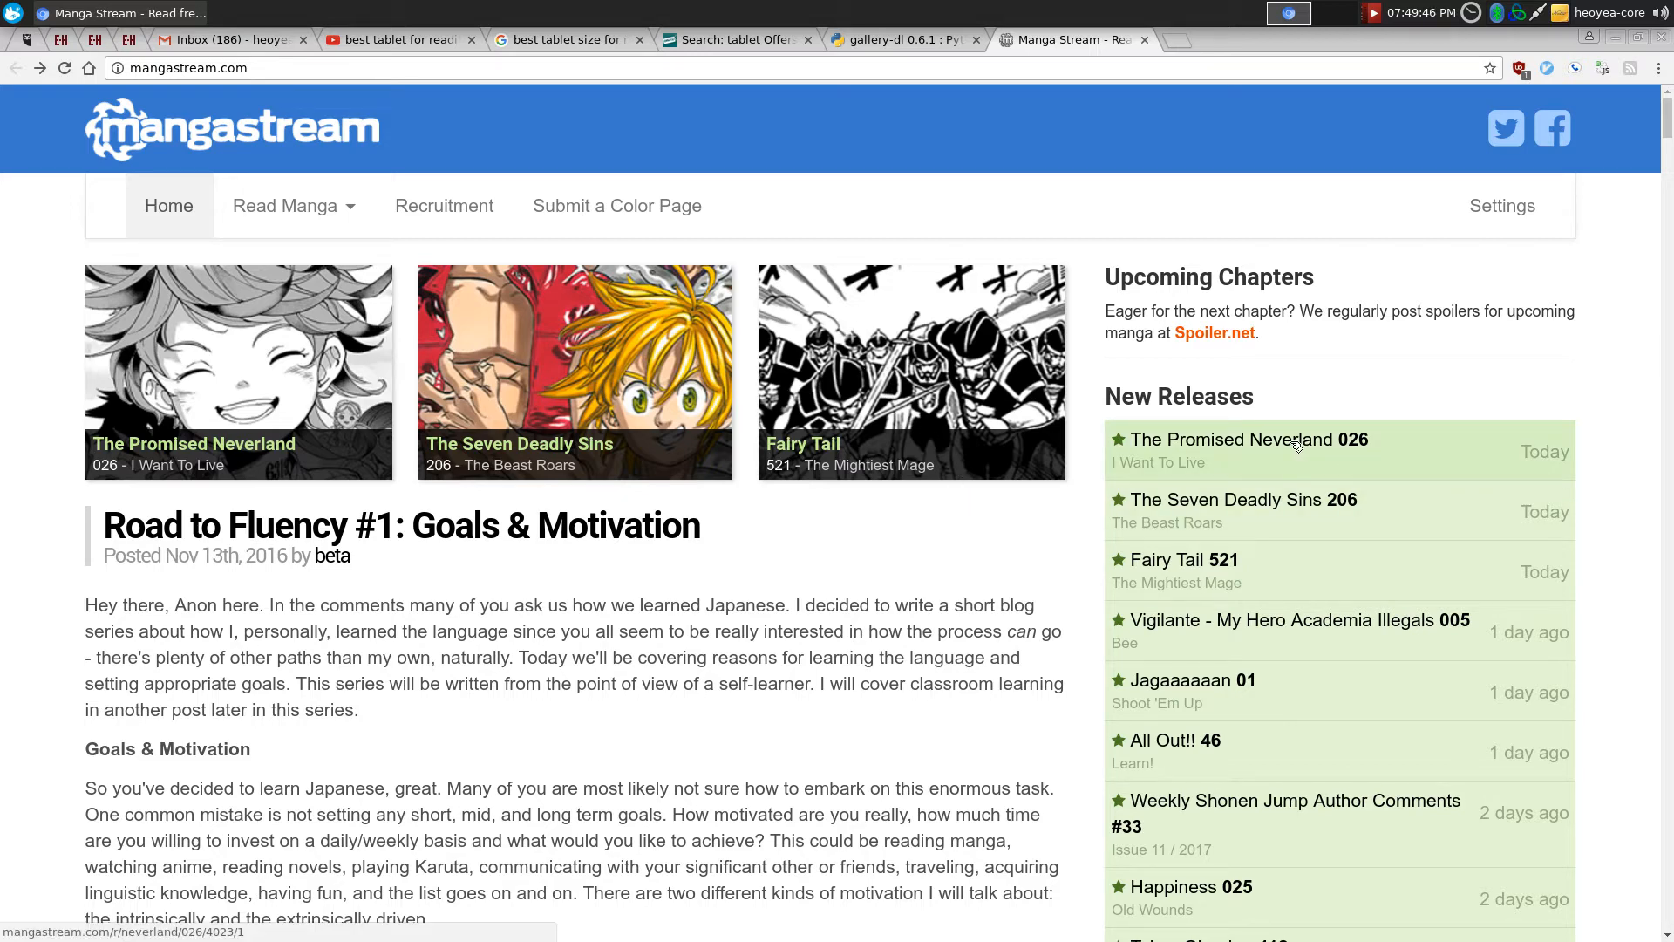
{"action": "left_click", "coordinate": [1241, 440]}
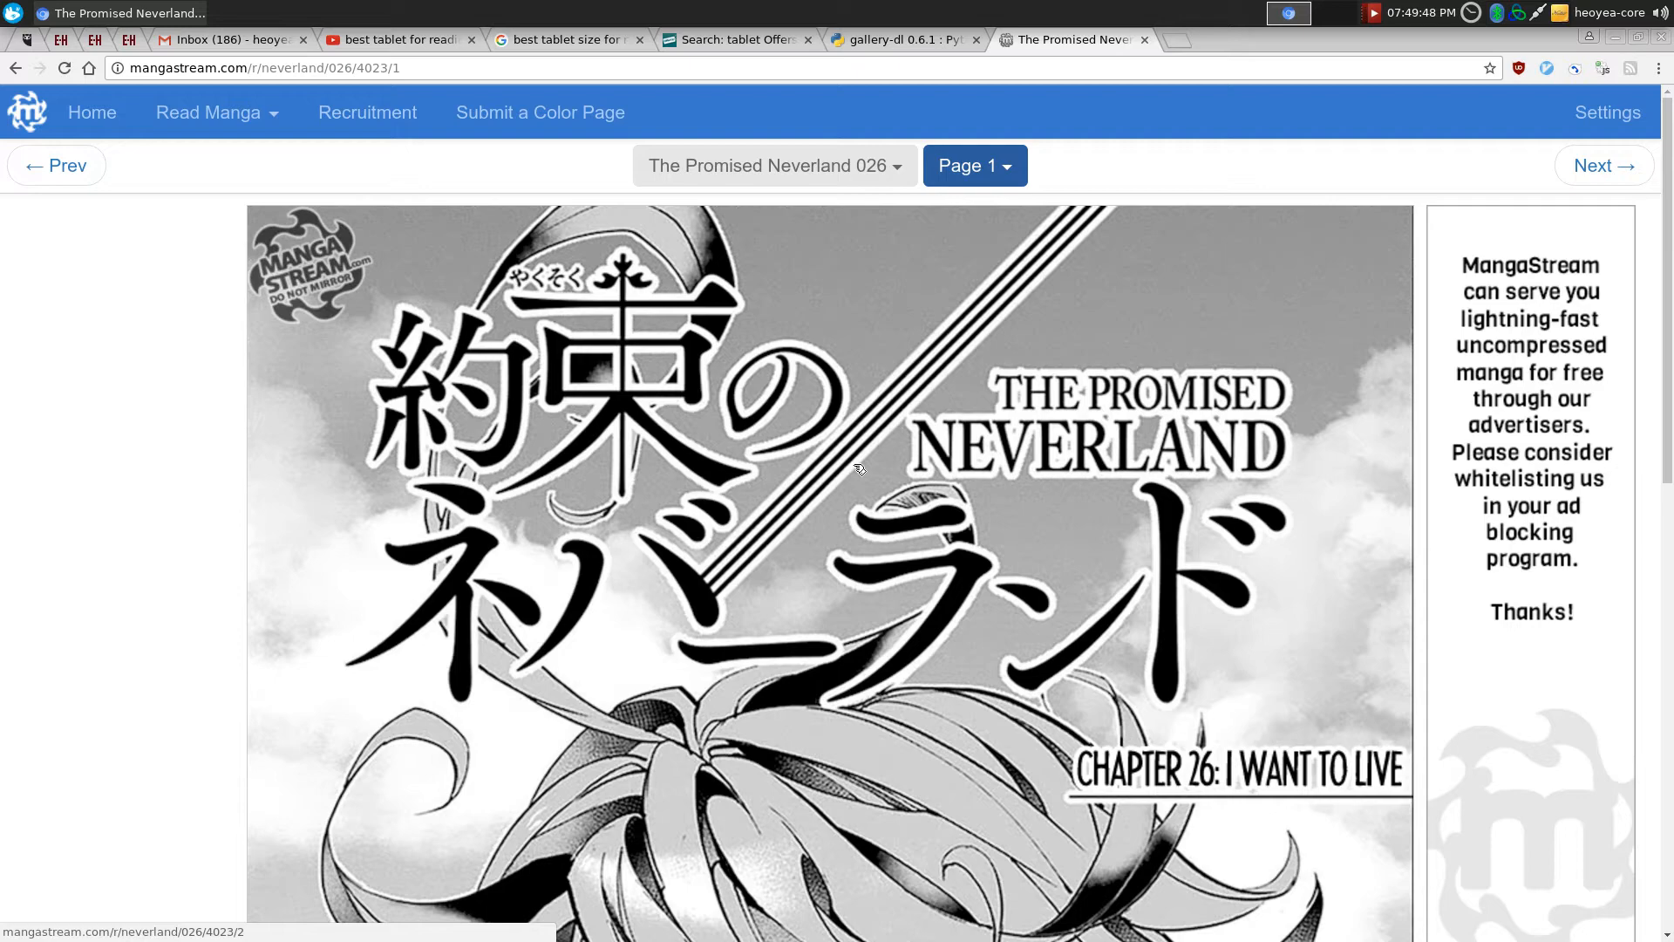
{"action": "scroll", "scroll_direction": "down", "scroll_amount": 3}
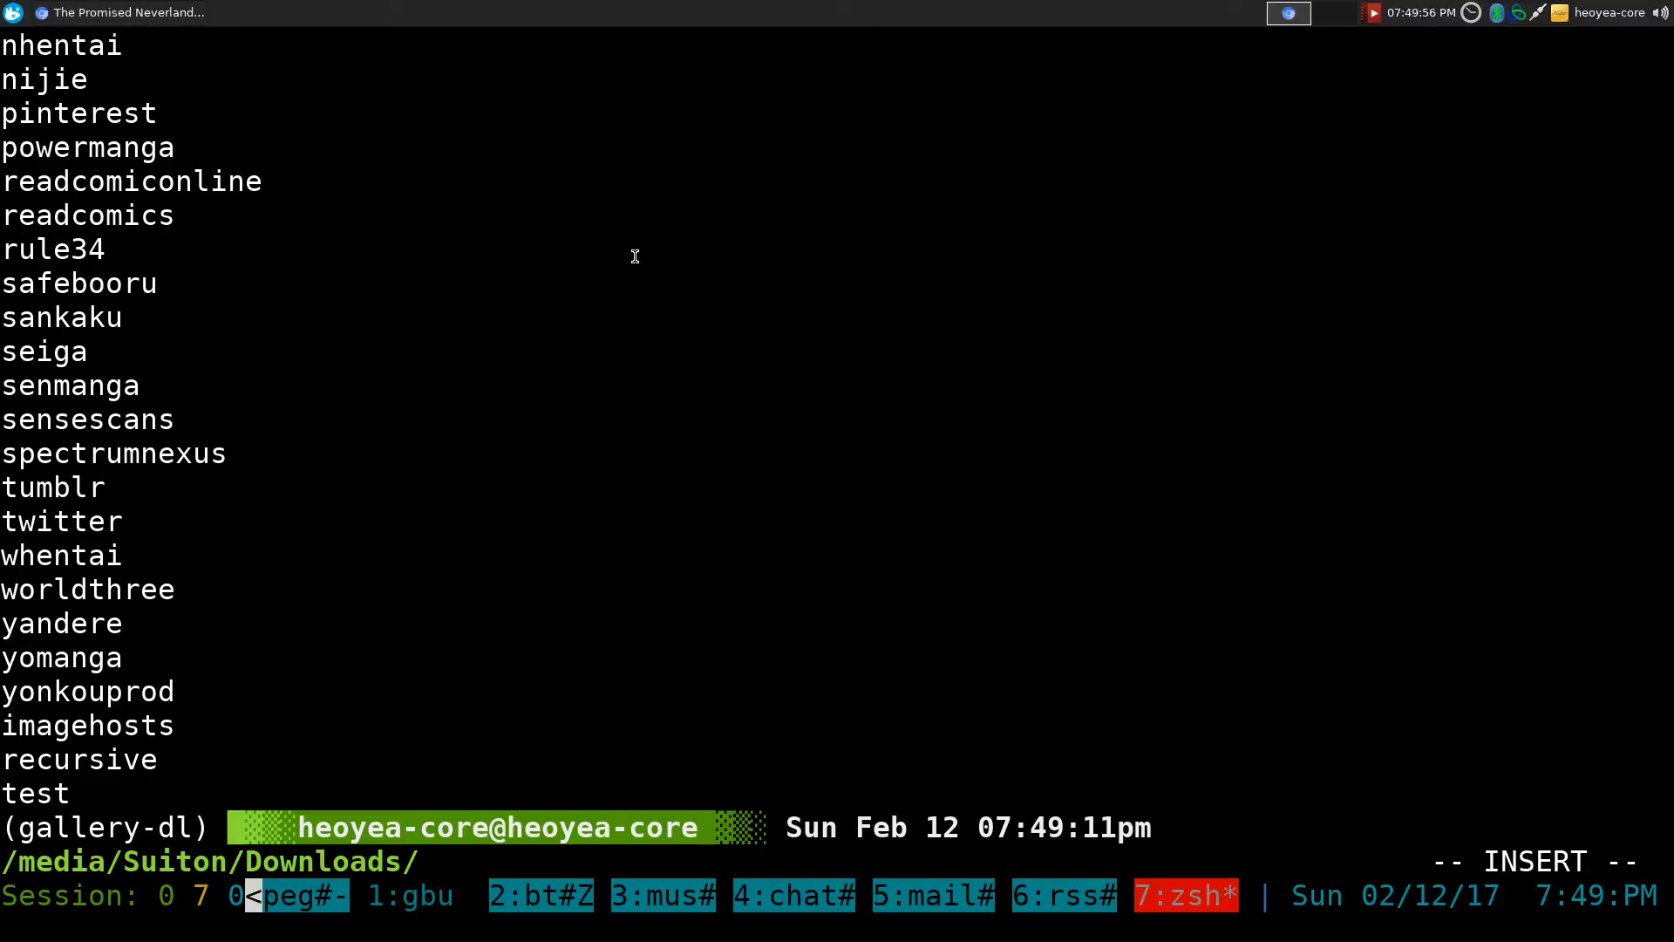
{"action": "type", "text": "gallery-dl"}
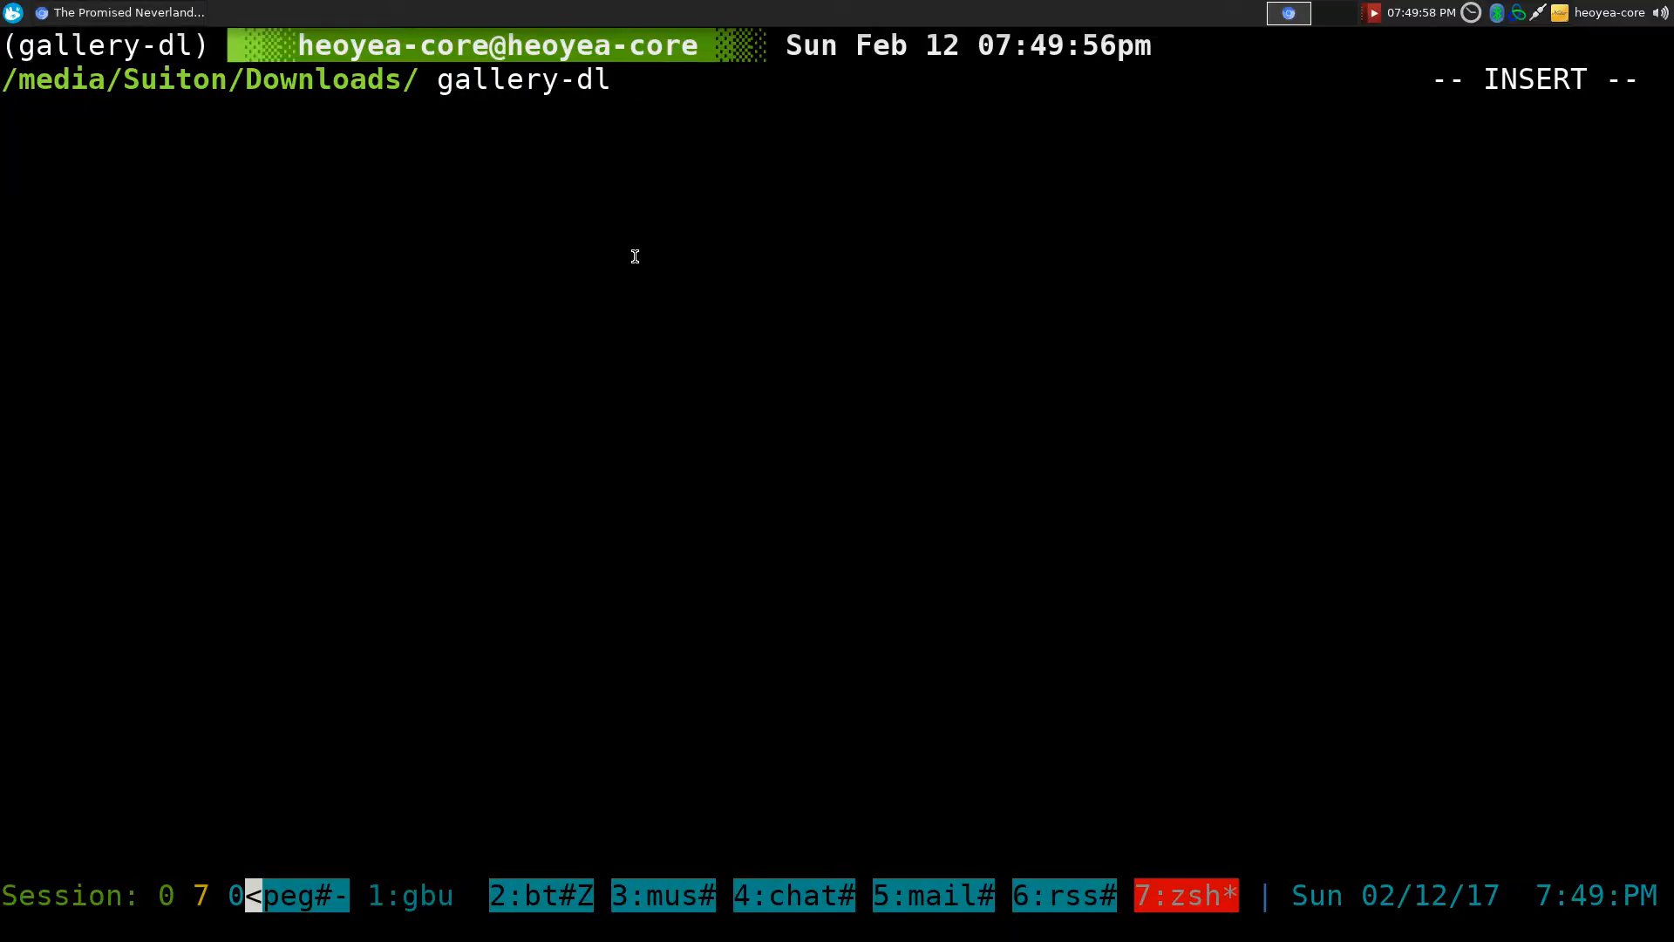
{"action": "type", "text": "\""}
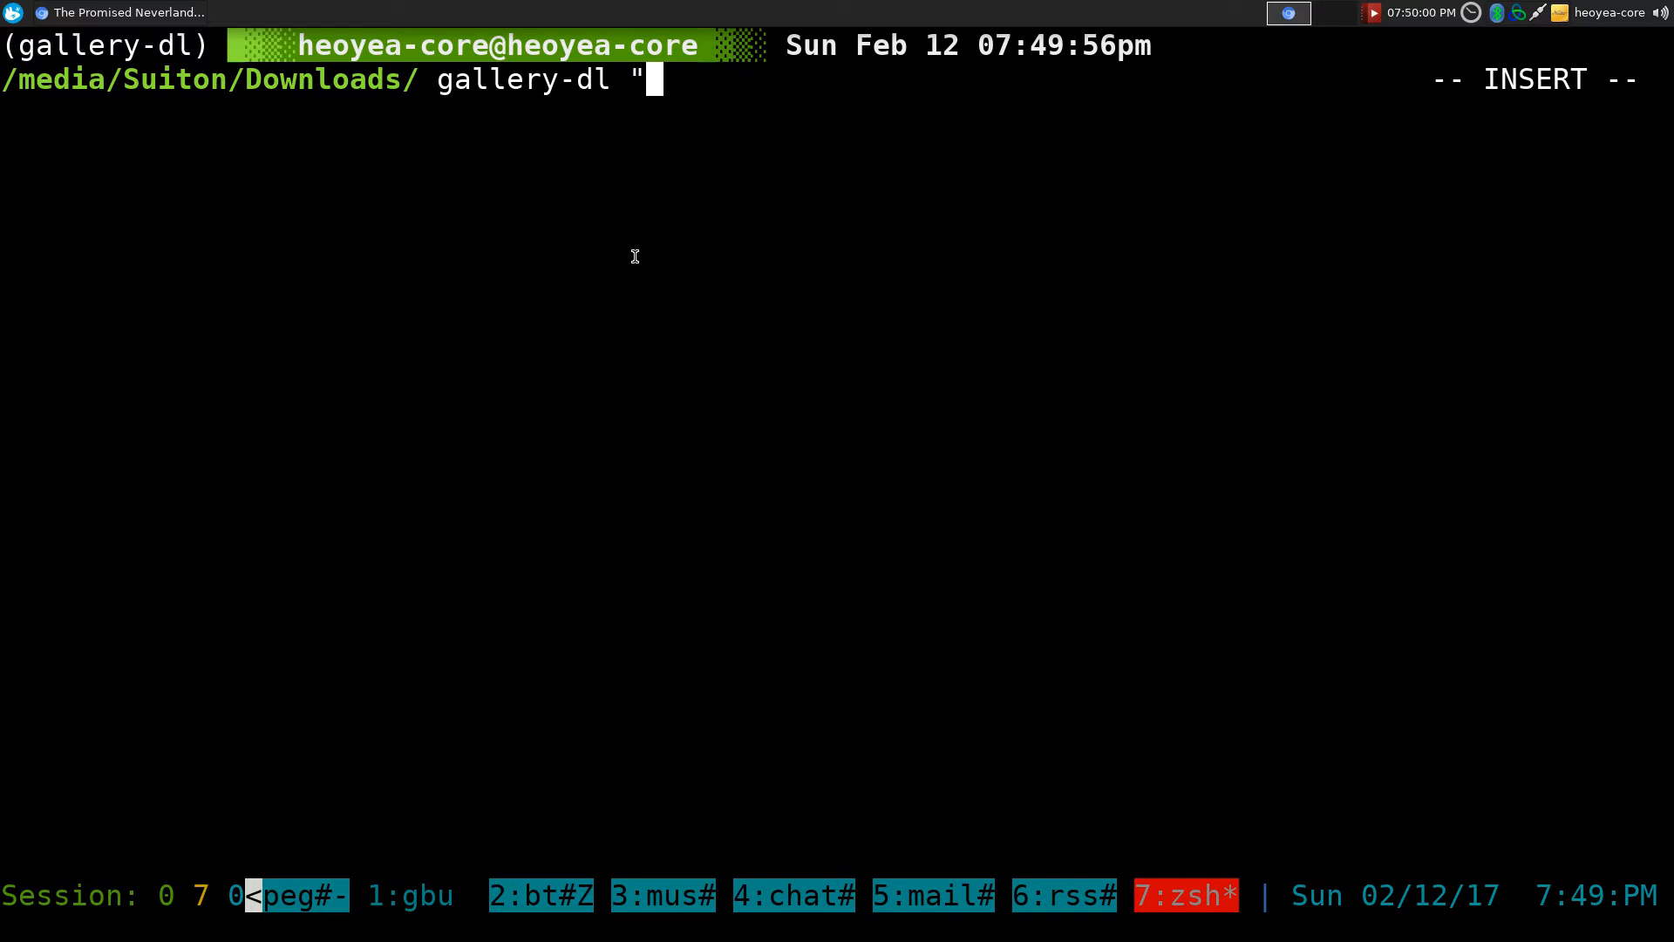
{"action": "type", "text": "http://mangastream.com/r/neverland/026/4023/1"}
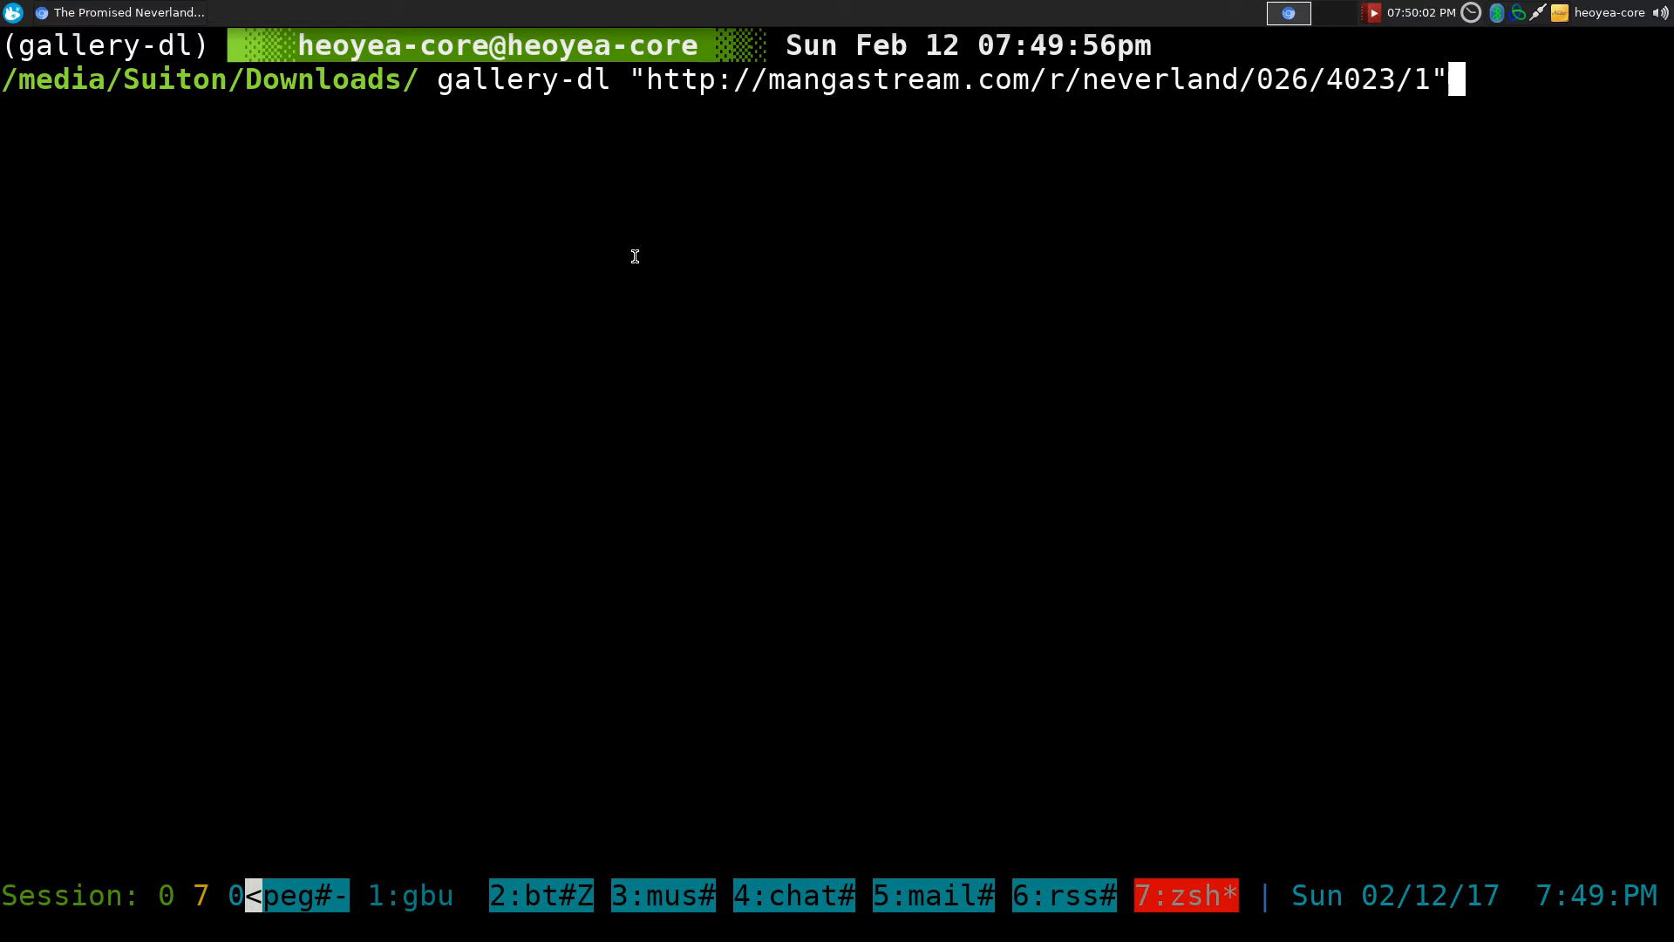
{"action": "key", "text": "Return"}
{"action": "type", "text": "c"}
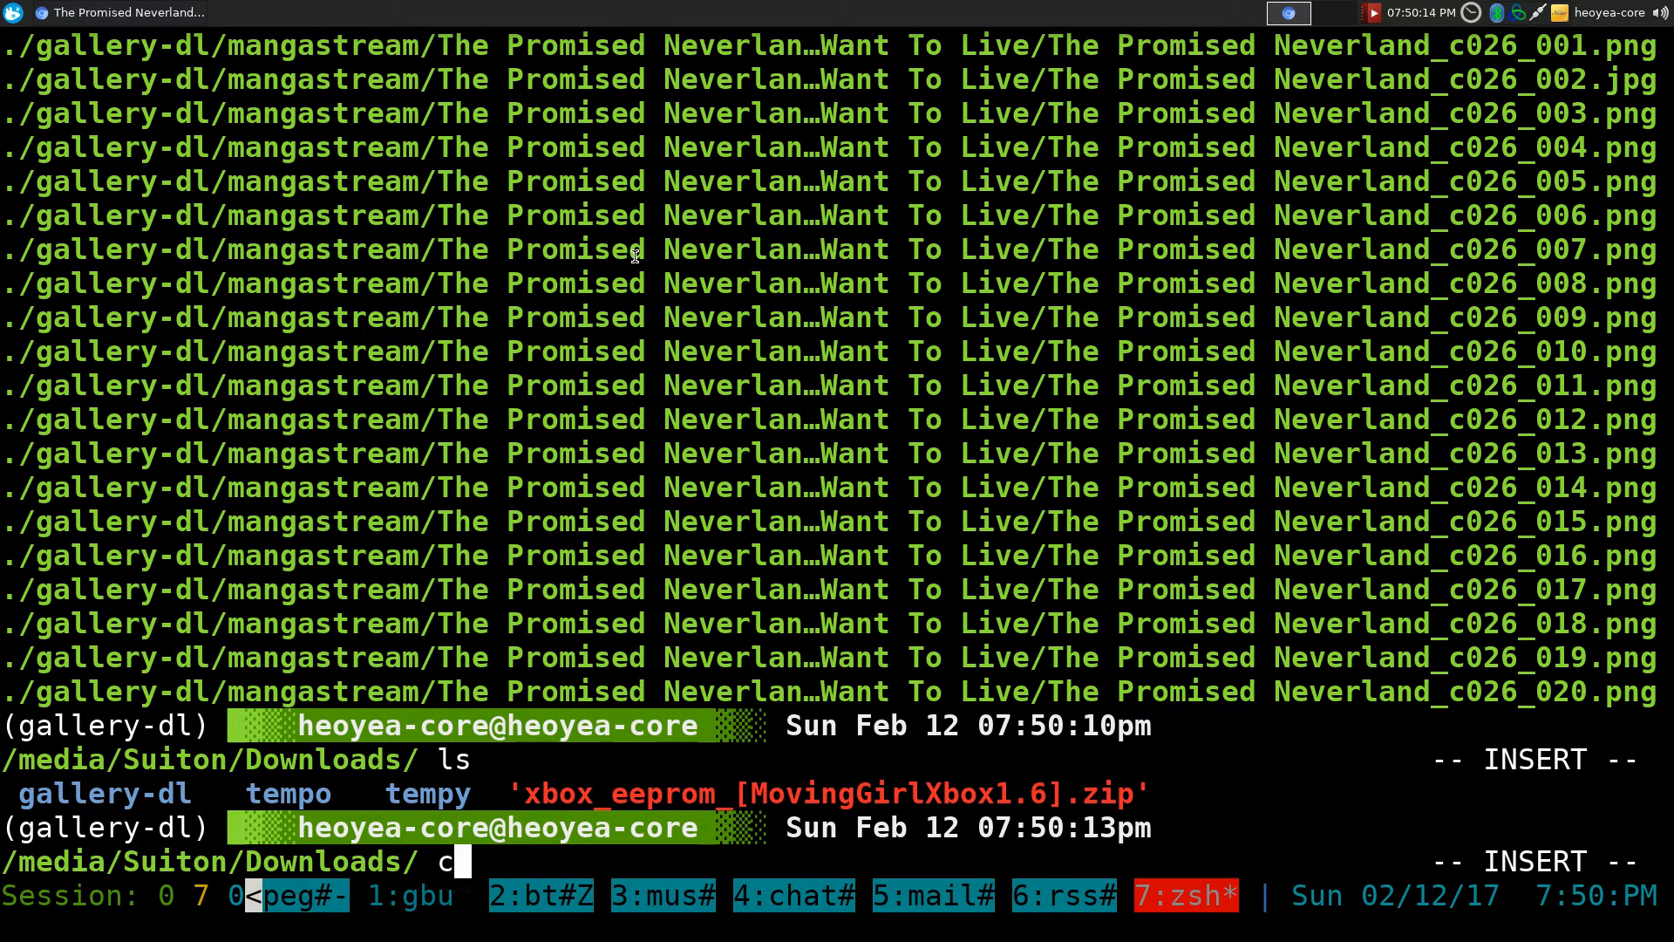
{"action": "type", "text": "d gallery-dl/"}
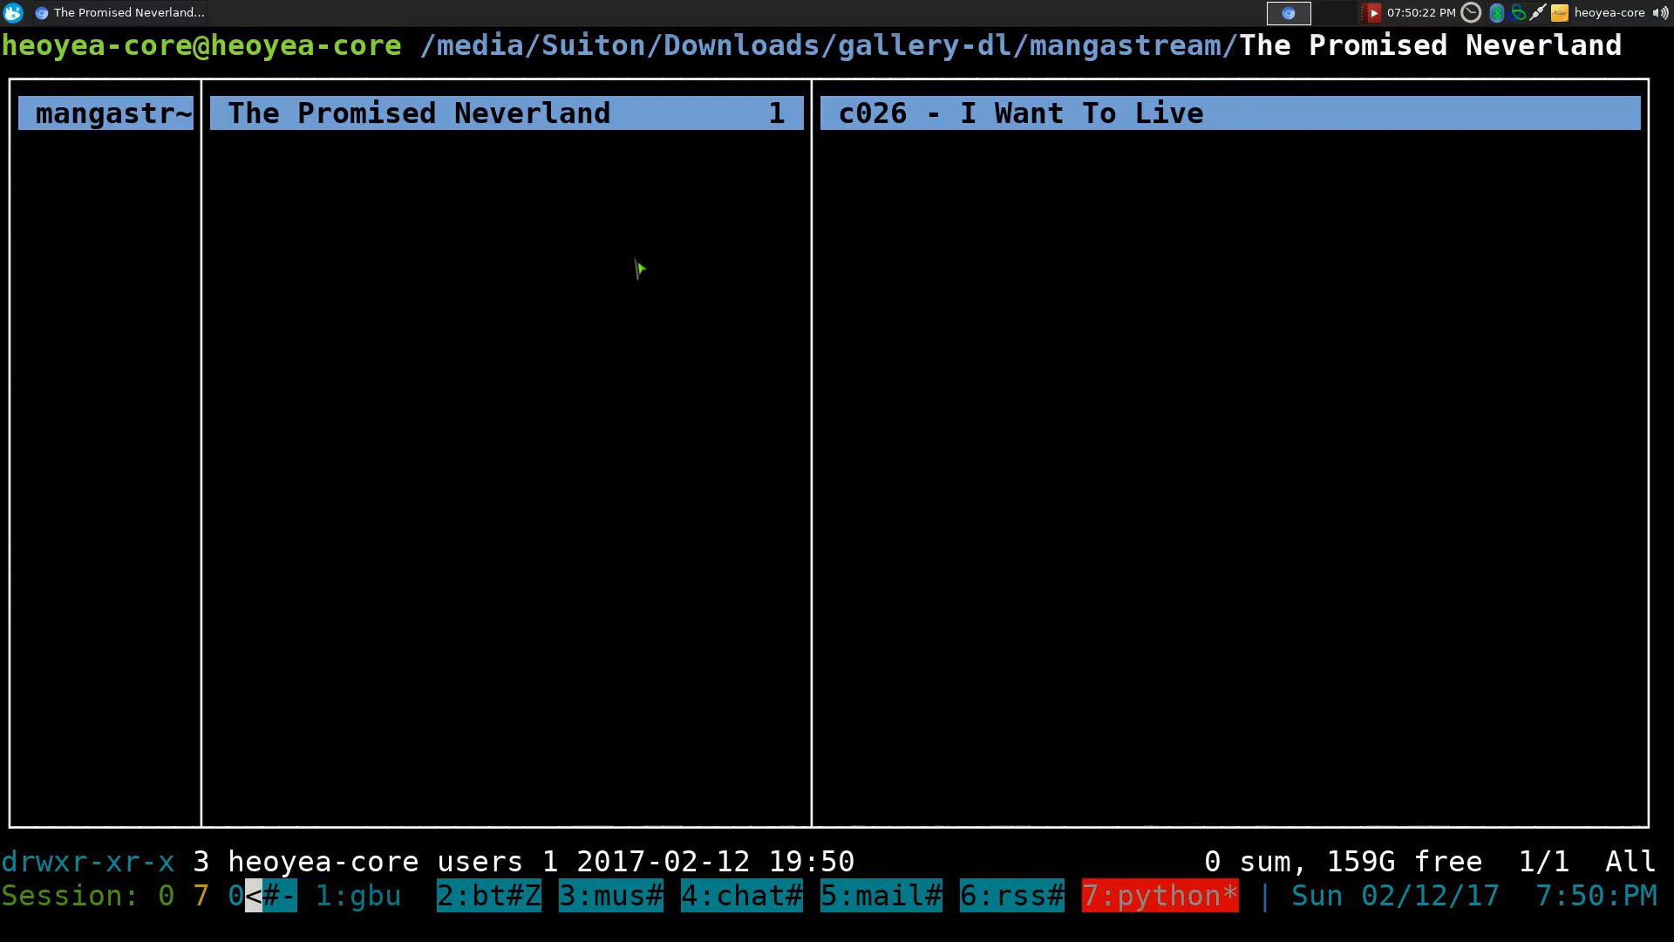
{"action": "mouse_move", "coordinate": [748, 202]}
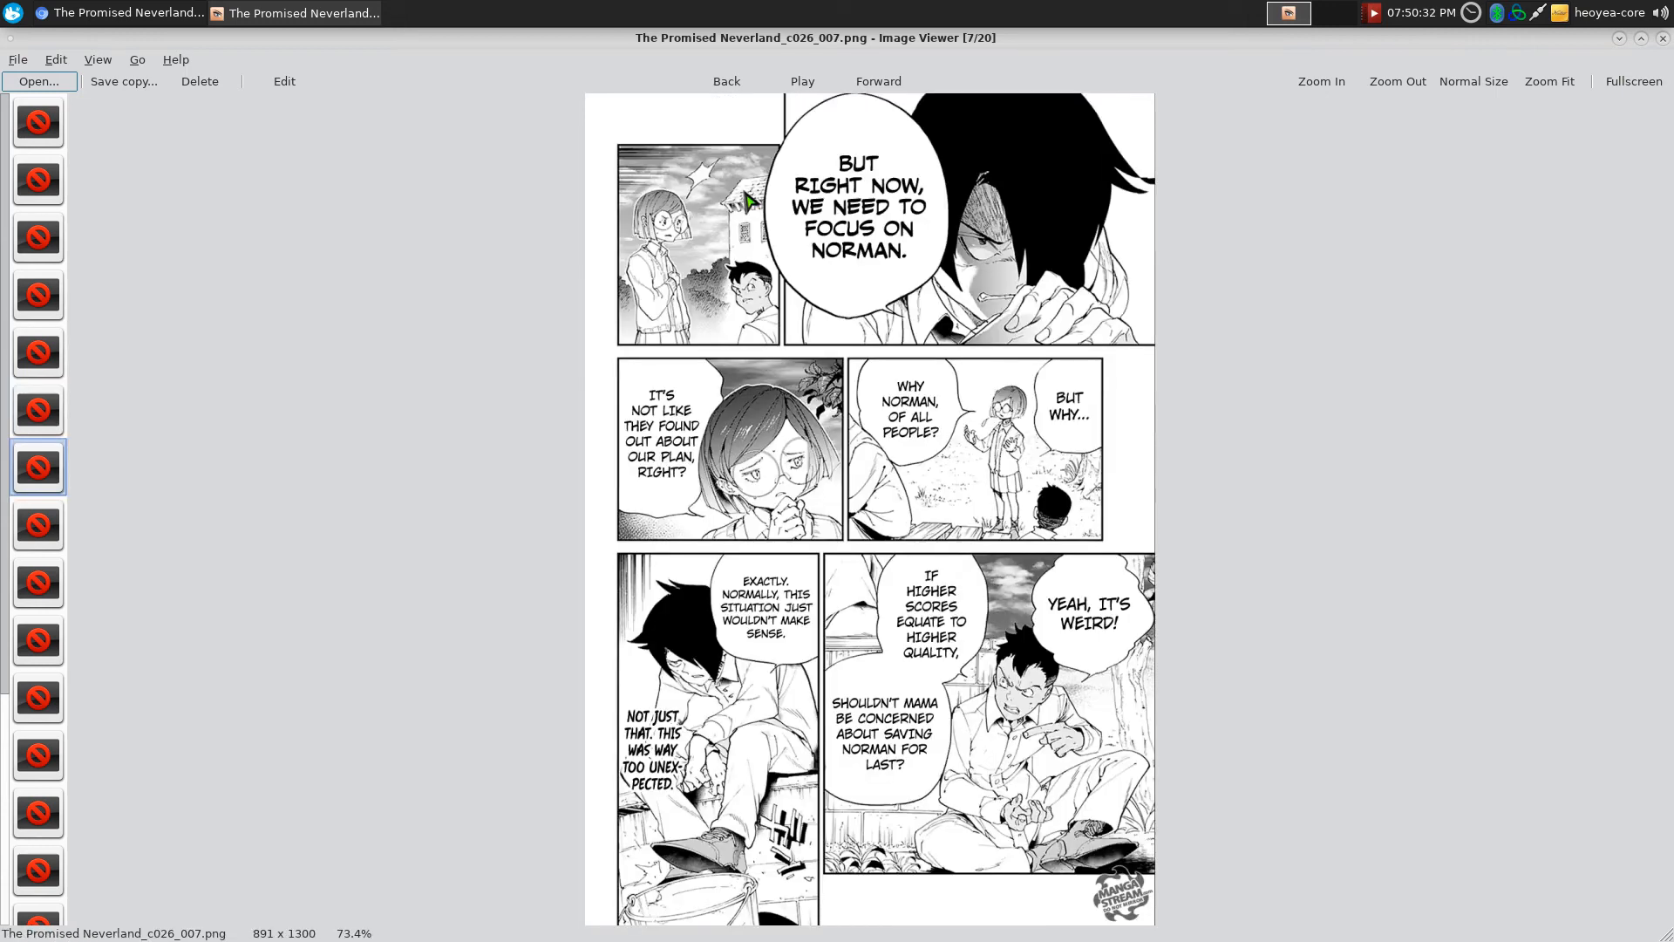
{"action": "mouse_move", "coordinate": [1383, 276]}
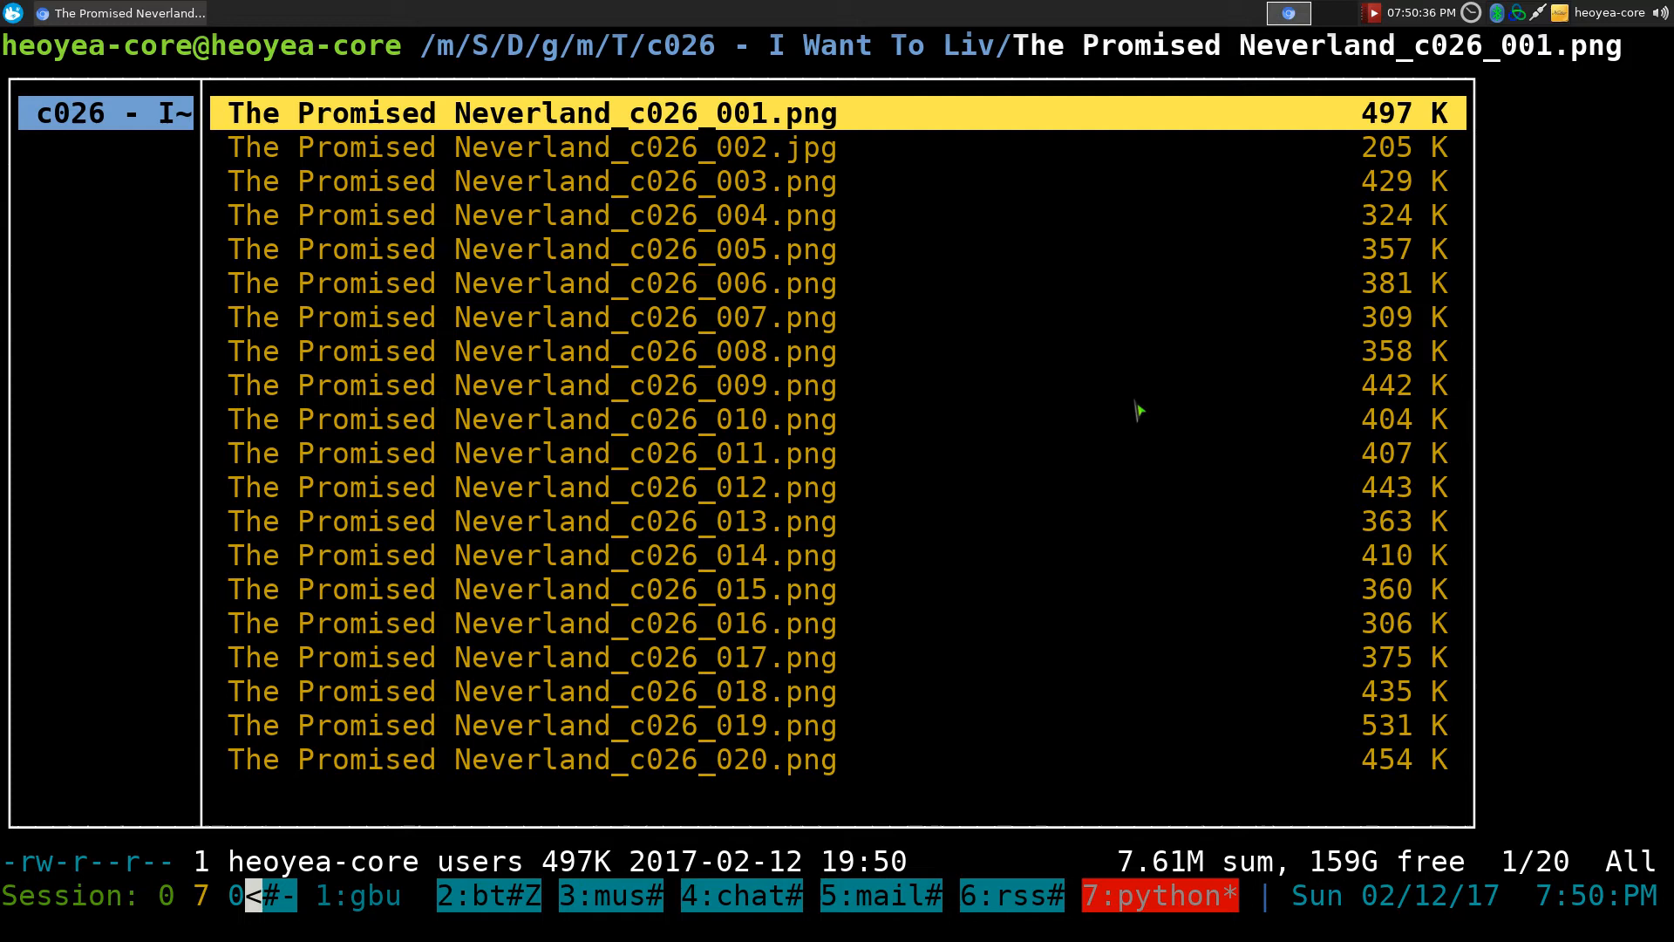
{"action": "mouse_move", "coordinate": [1031, 478]}
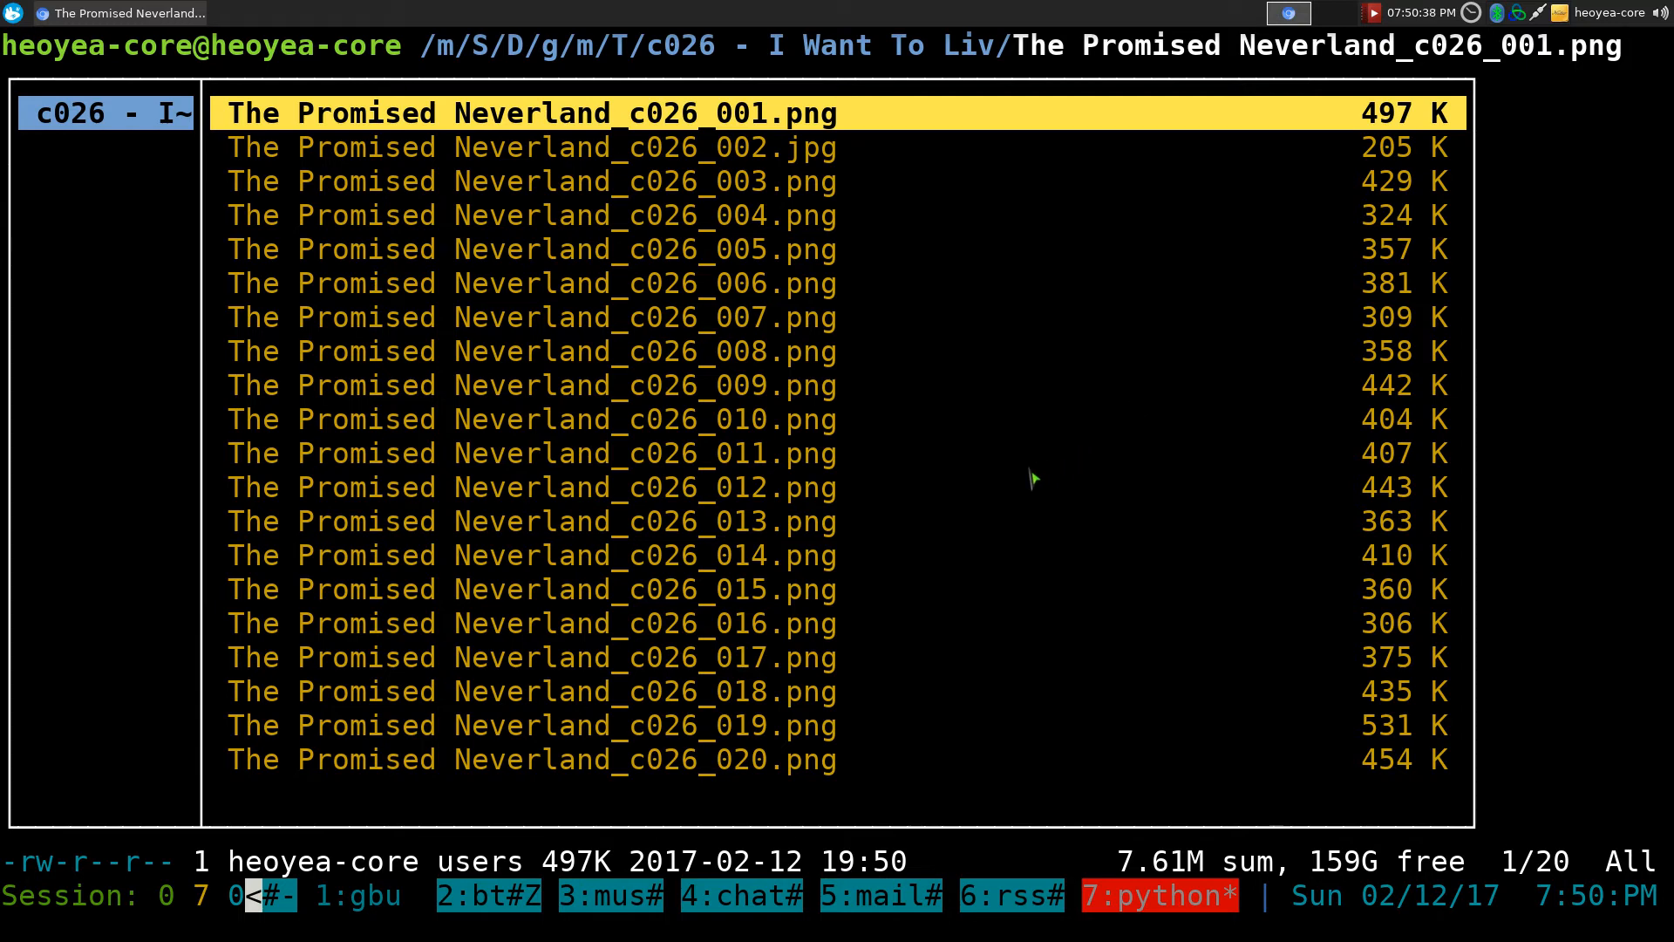
{"action": "mouse_move", "coordinate": [1014, 491]}
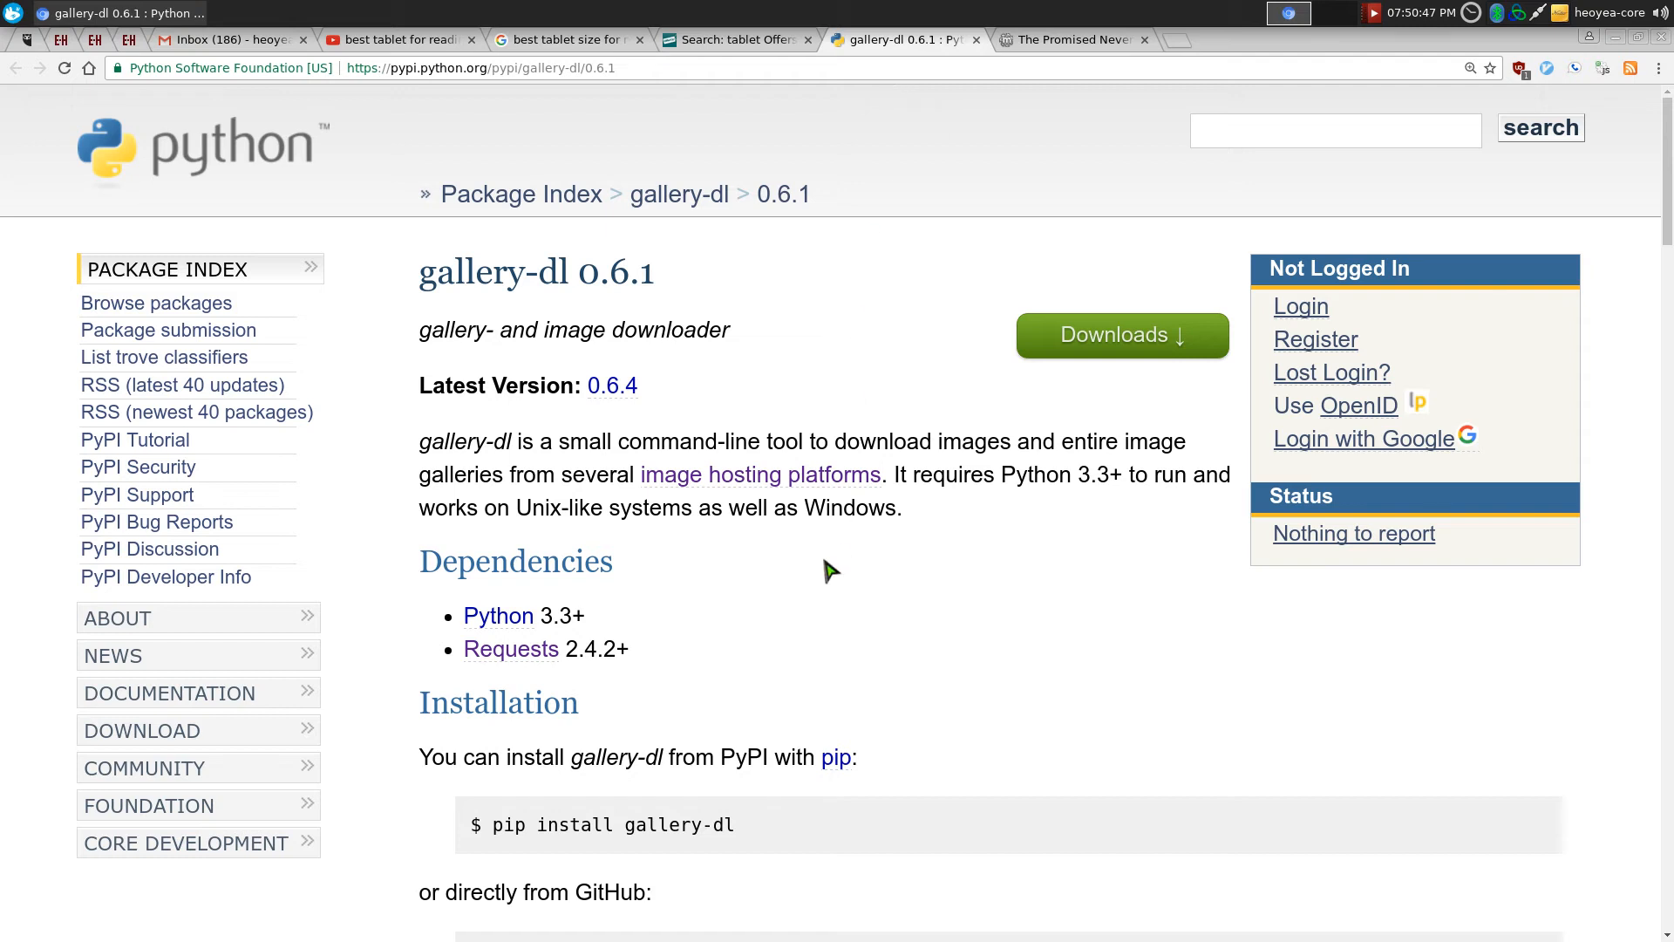
{"action": "mouse_move", "coordinate": [827, 584]}
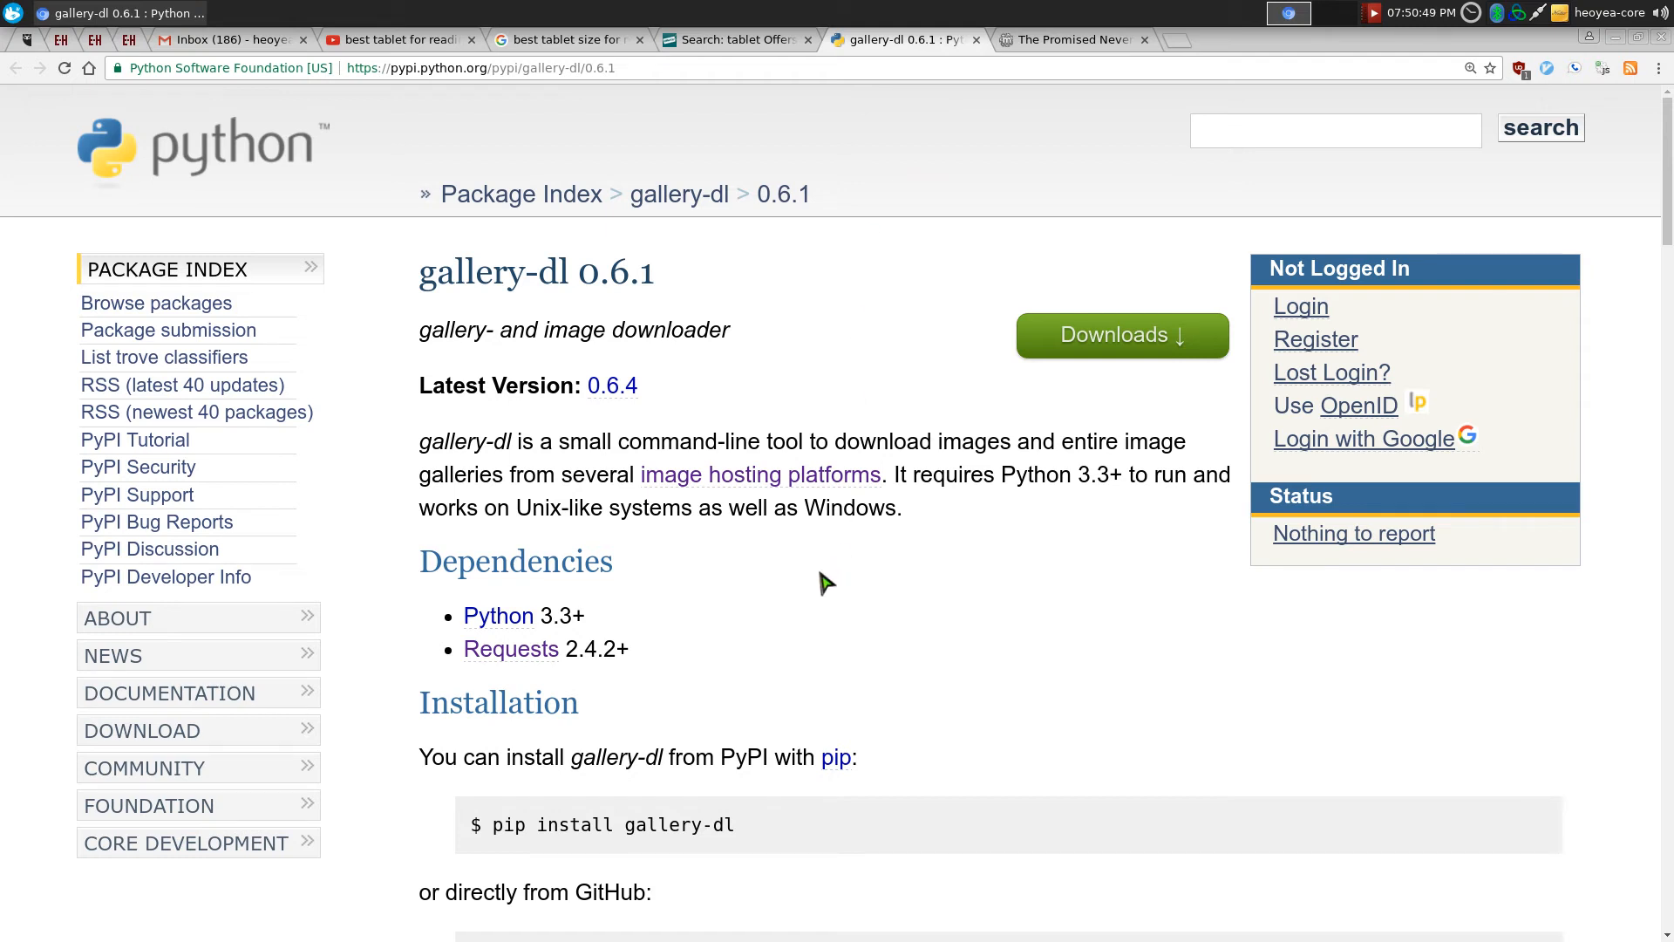
{"action": "mouse_move", "coordinate": [807, 591]}
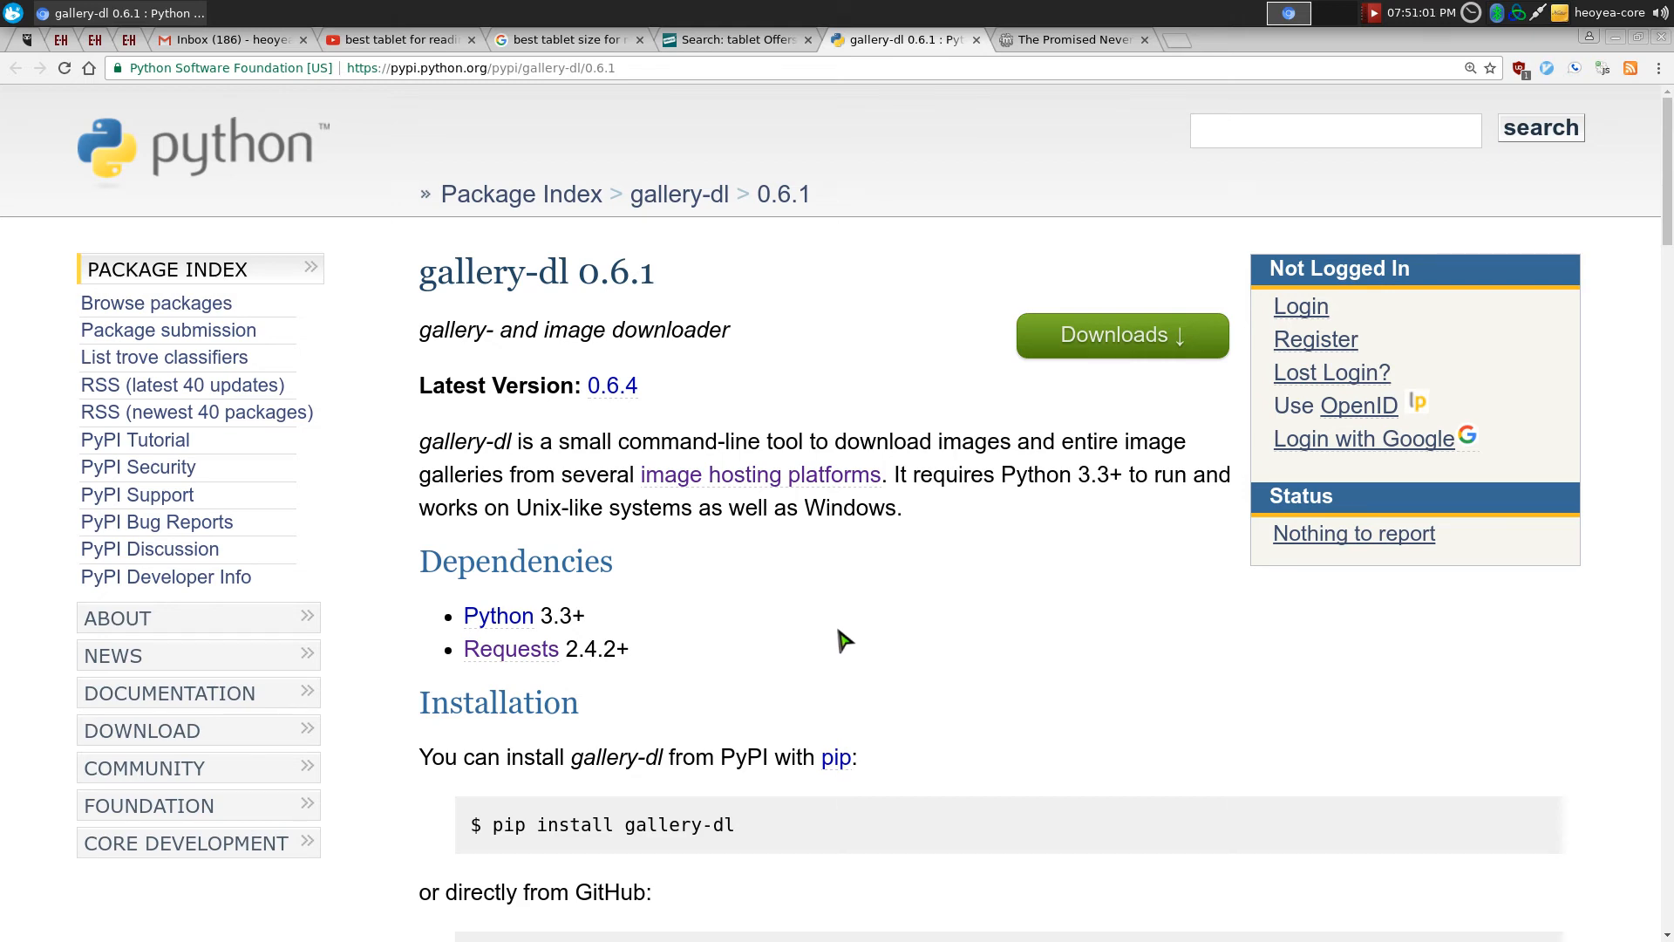
Scroll the PyPI page past Installation and Usage to Supported Sites and Configuration
{"action": "scroll", "scroll_direction": "down", "scroll_amount": 3}
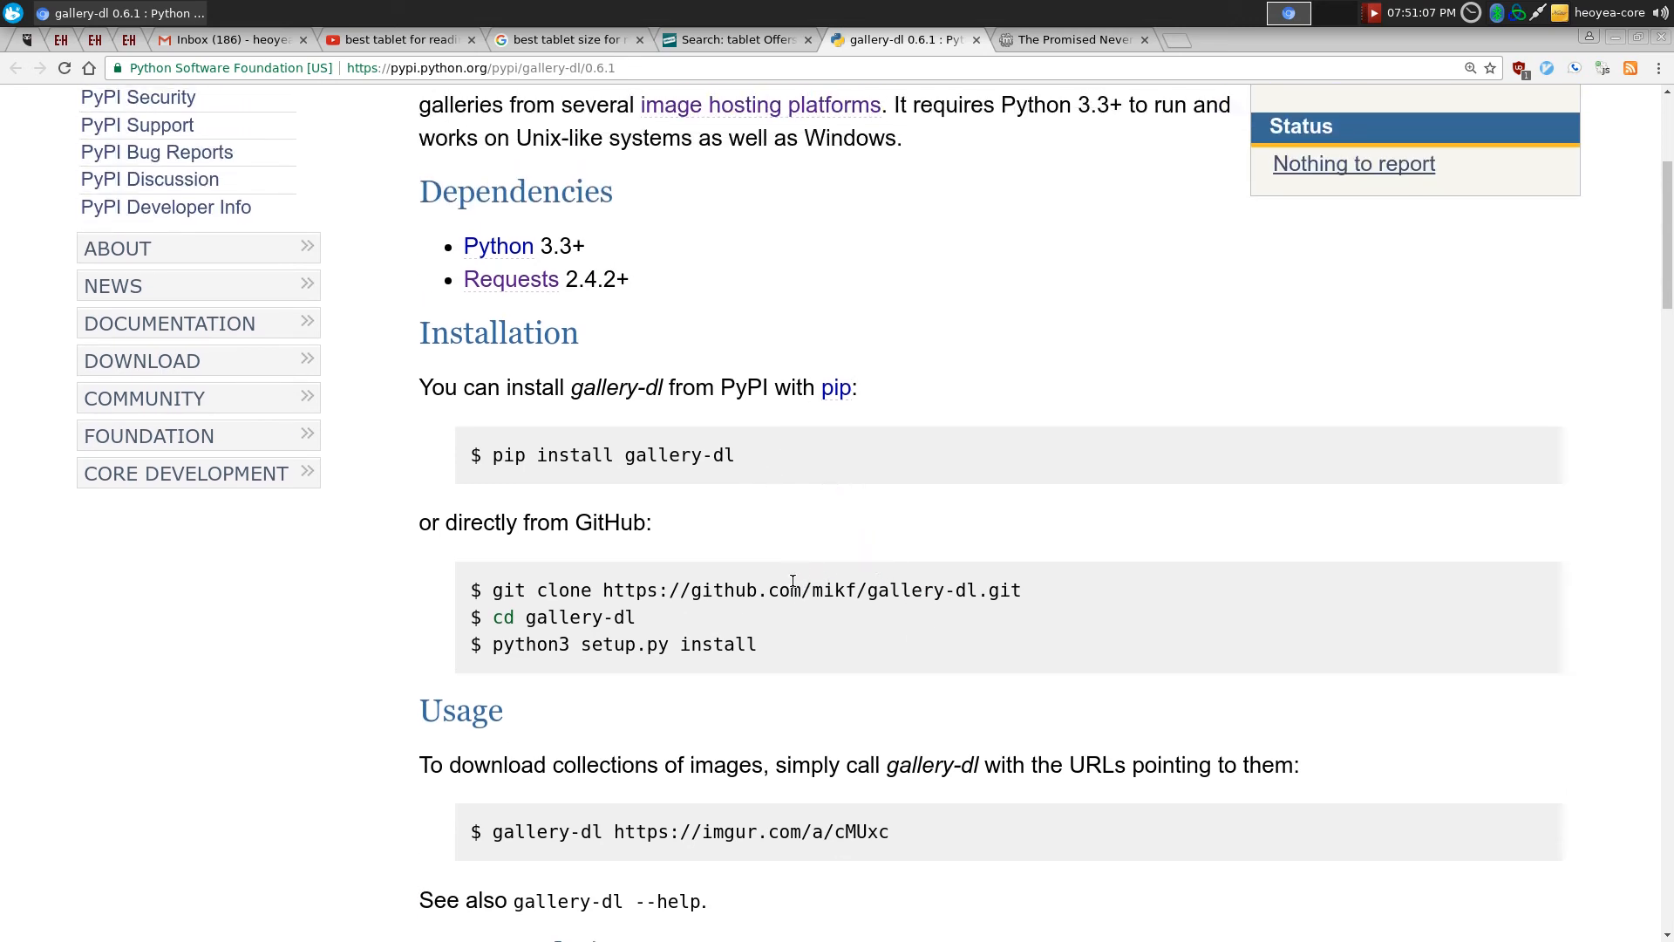
{"action": "mouse_move", "coordinate": [820, 530]}
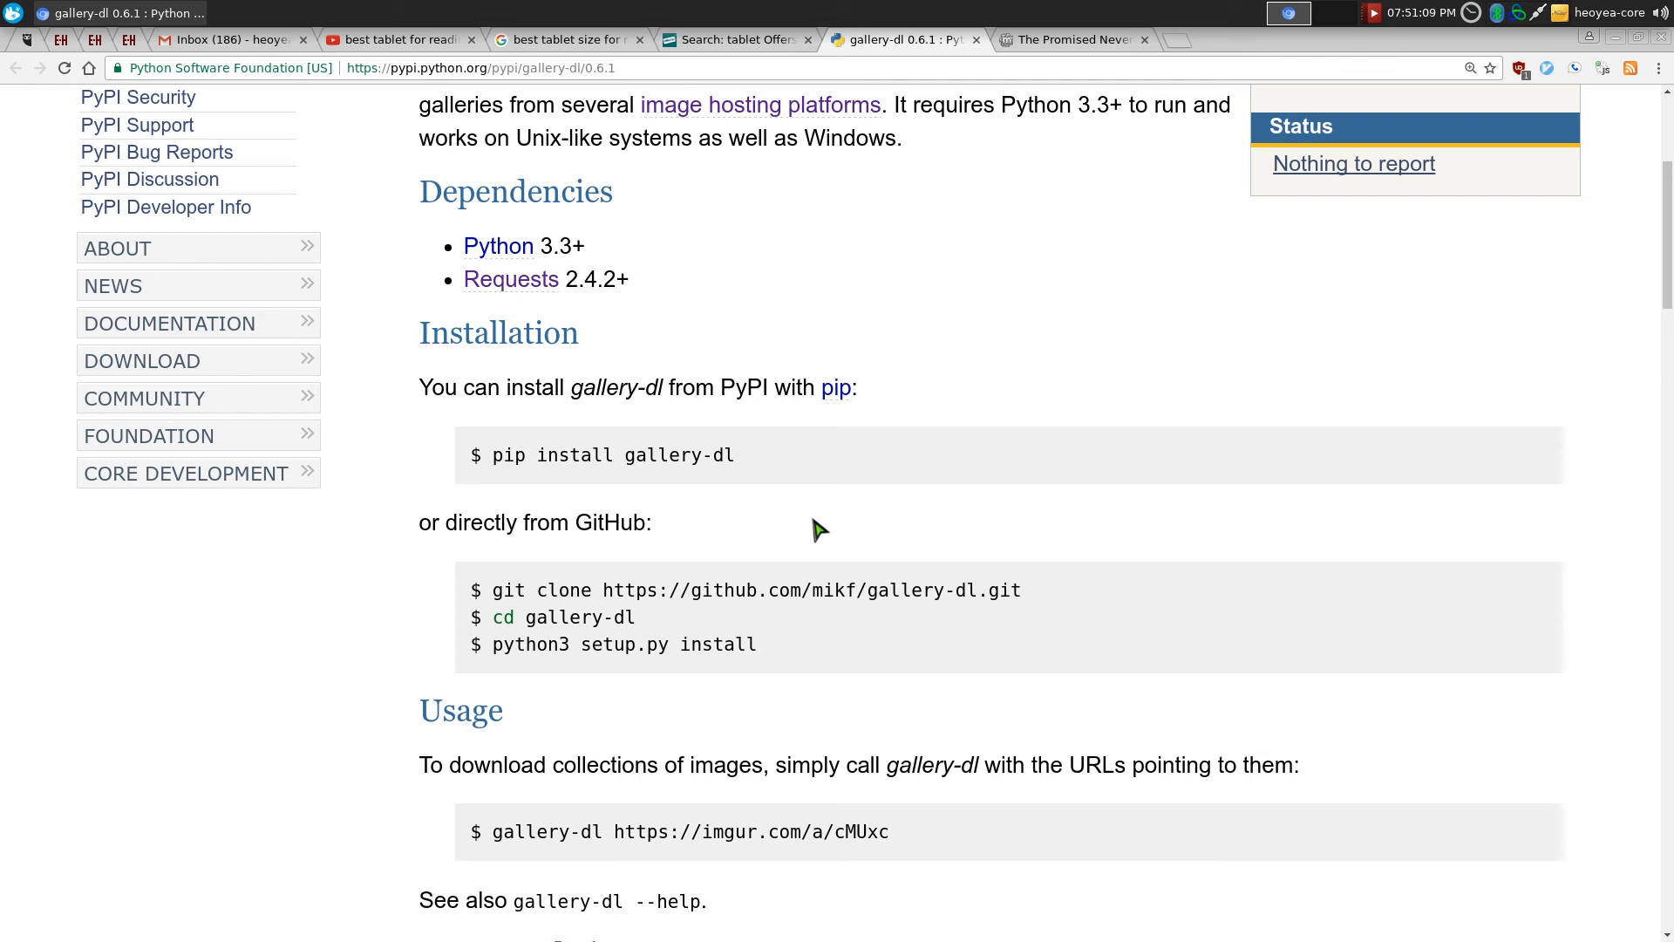
{"action": "scroll", "scroll_direction": "down", "scroll_amount": 3}
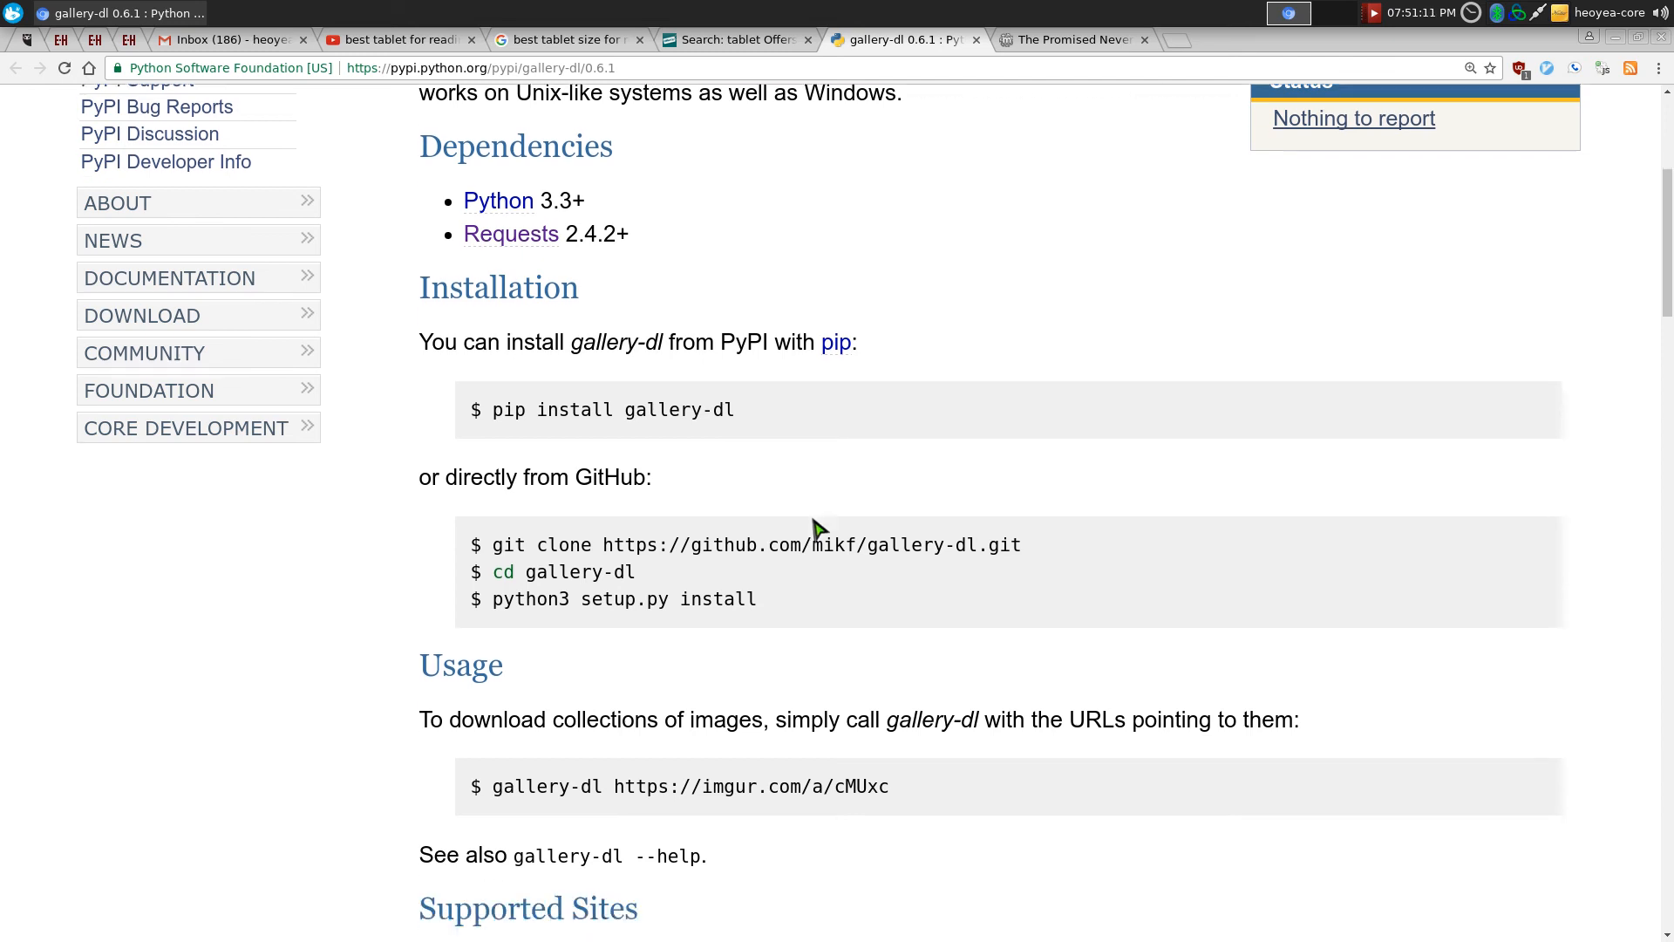
{"action": "scroll", "scroll_direction": "down", "scroll_amount": 3}
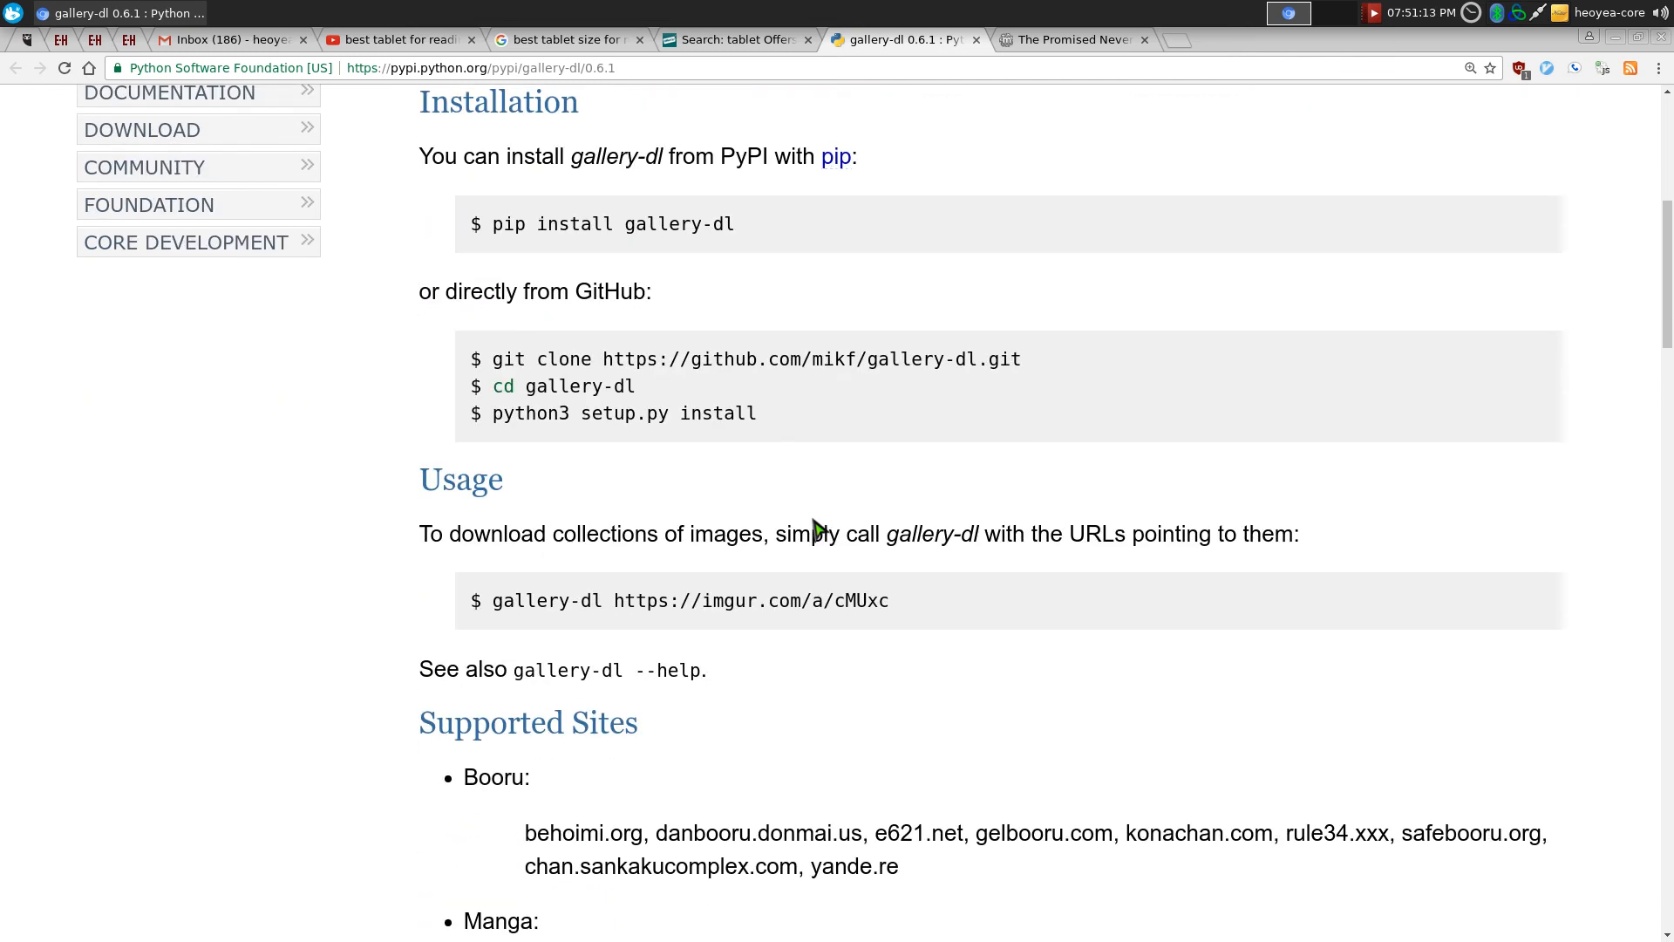
{"action": "scroll", "scroll_direction": "down", "scroll_amount": 3}
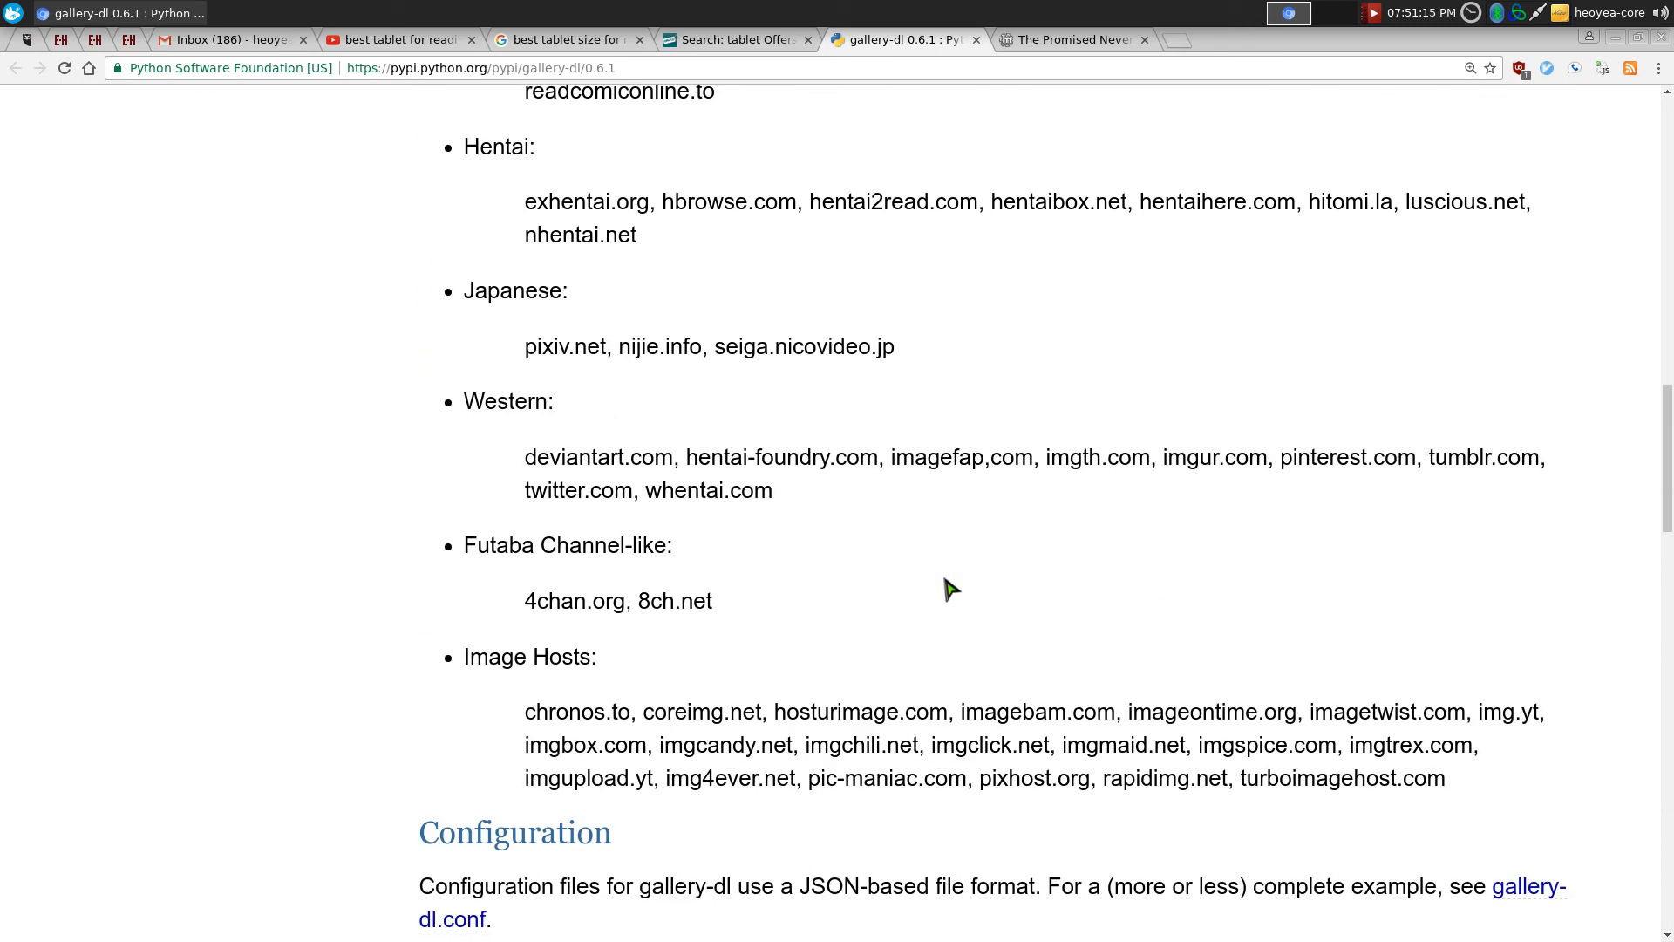
{"action": "scroll", "scroll_direction": "down", "scroll_amount": 3}
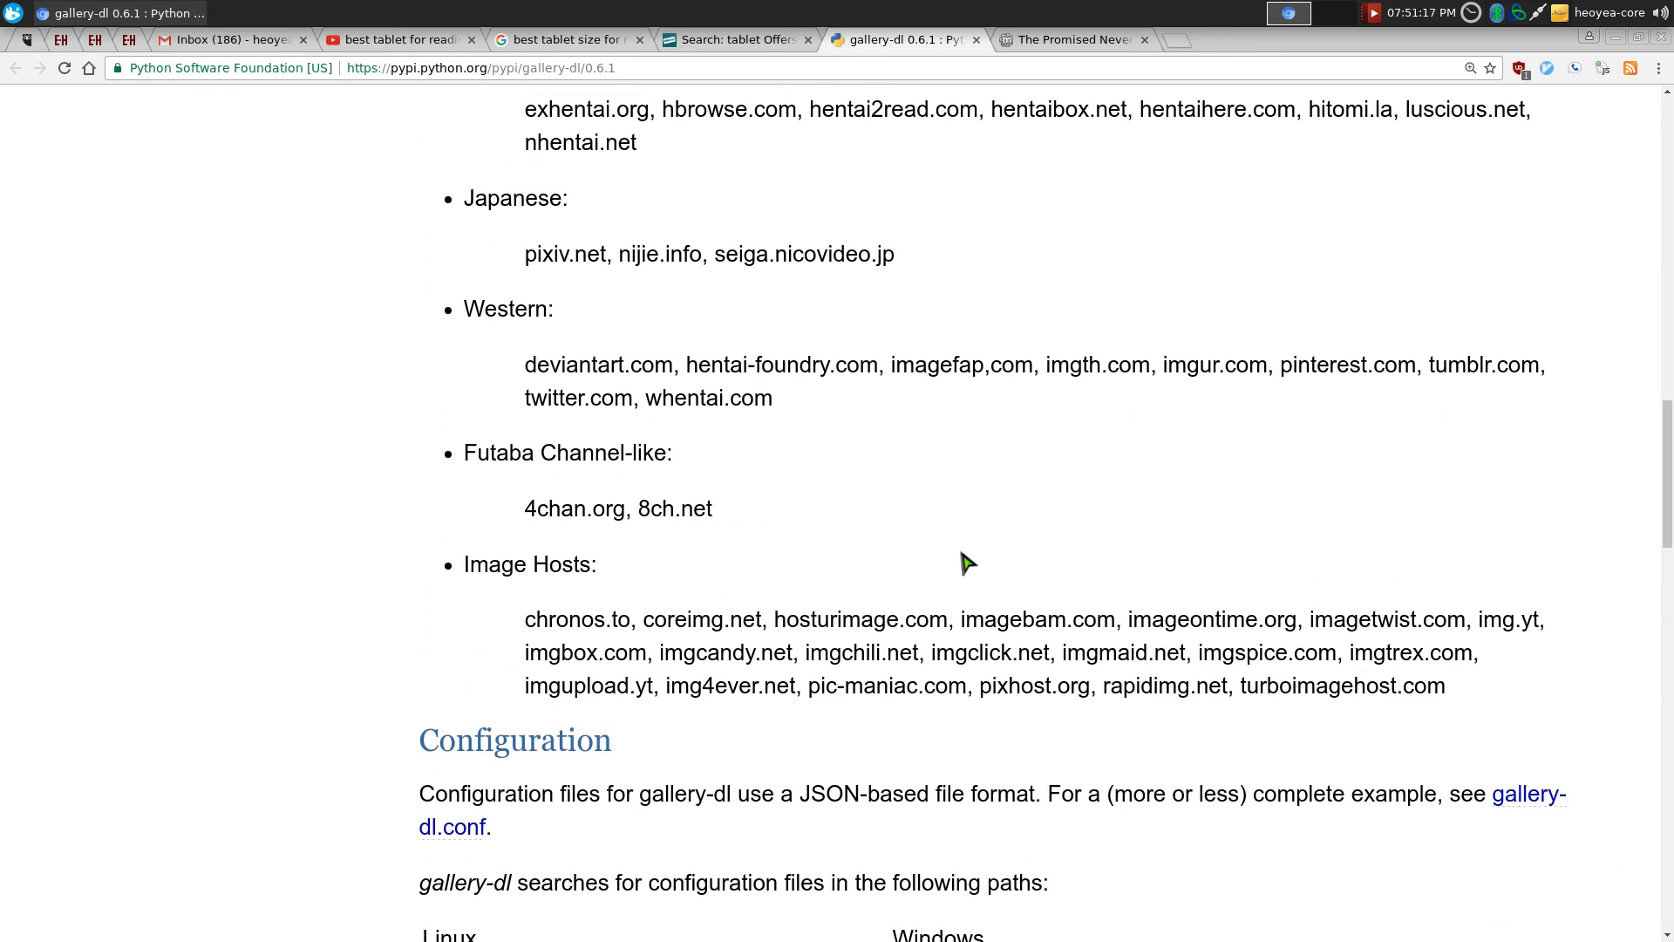